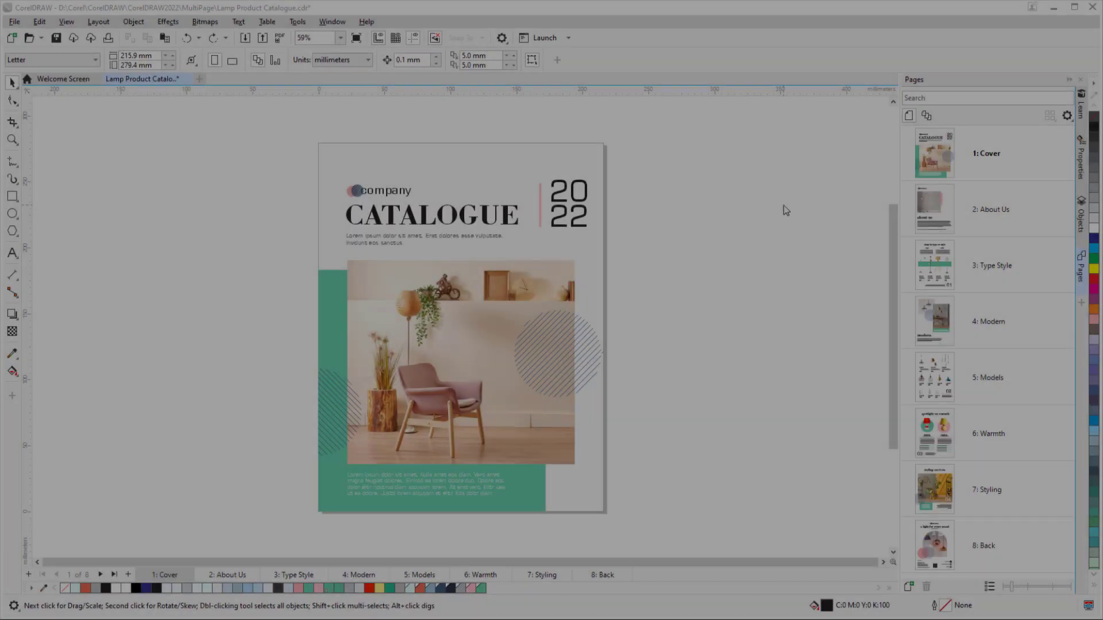
Turn on the Pages docker's multipage view and lay the eight pages out in four columns
left_click(926, 115)
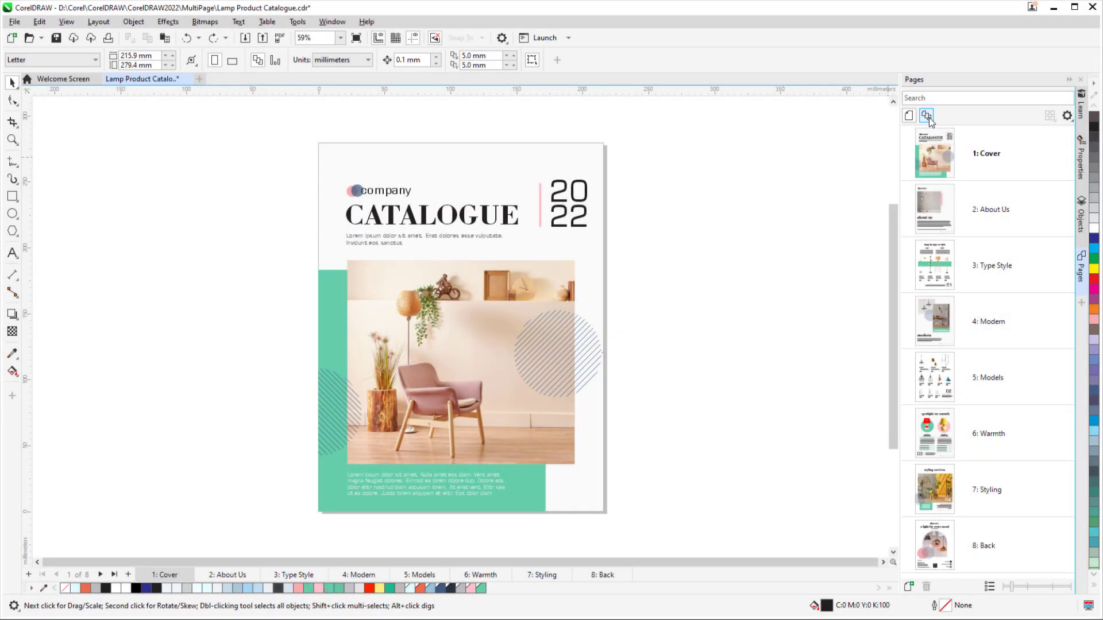
left_click(926, 115)
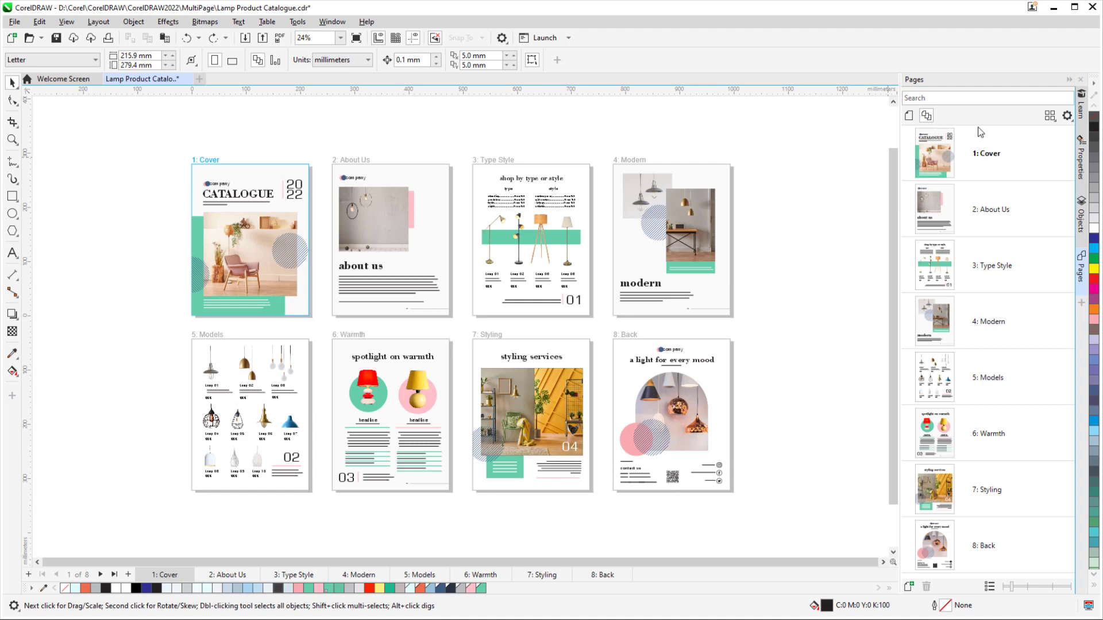
left_click(1047, 116)
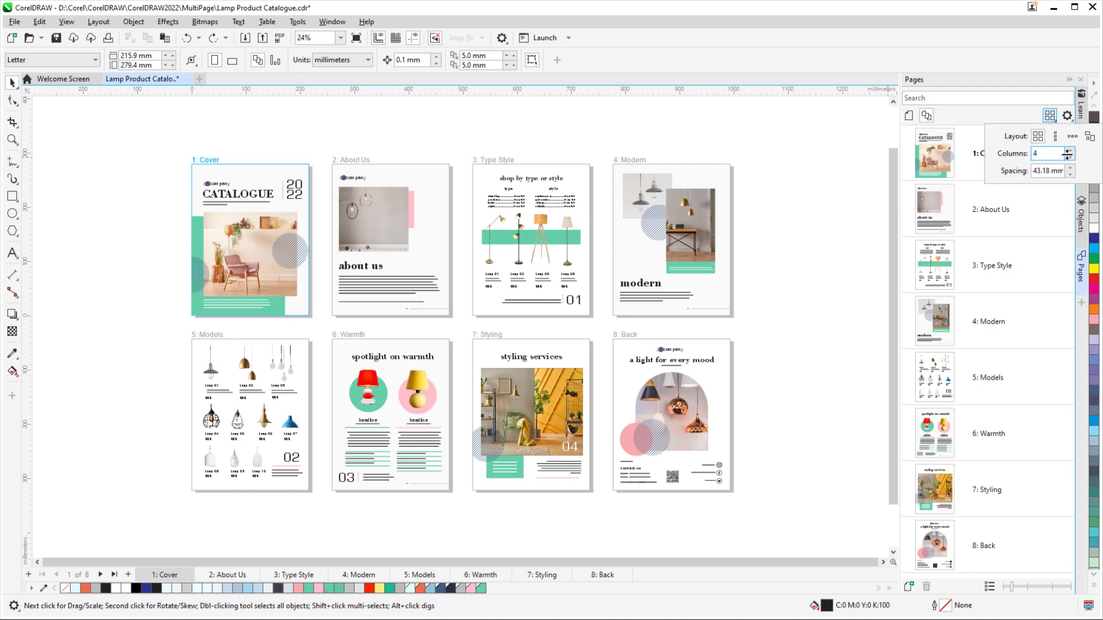
left_click(1053, 137)
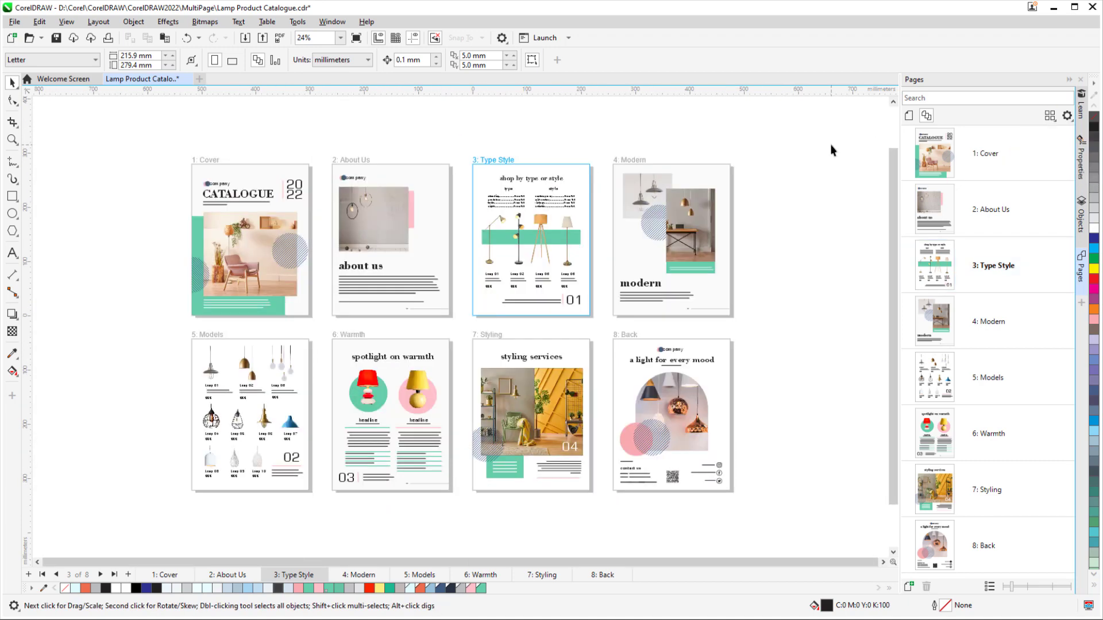
Select page 8, Back, in the multipage view to make it current
left_click(531, 239)
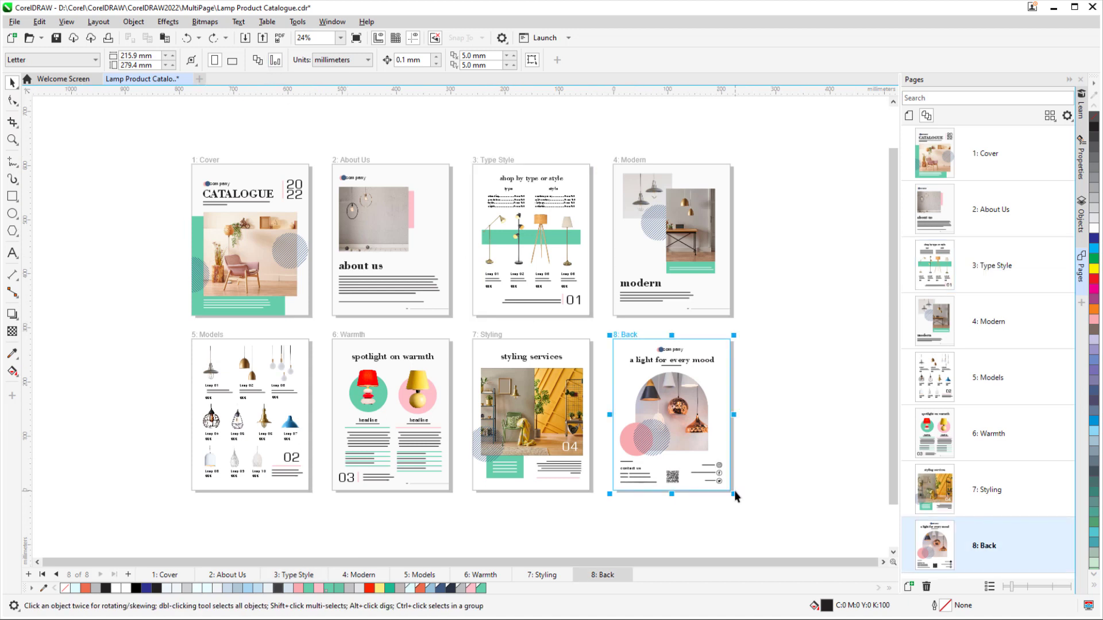
left_click(829, 523)
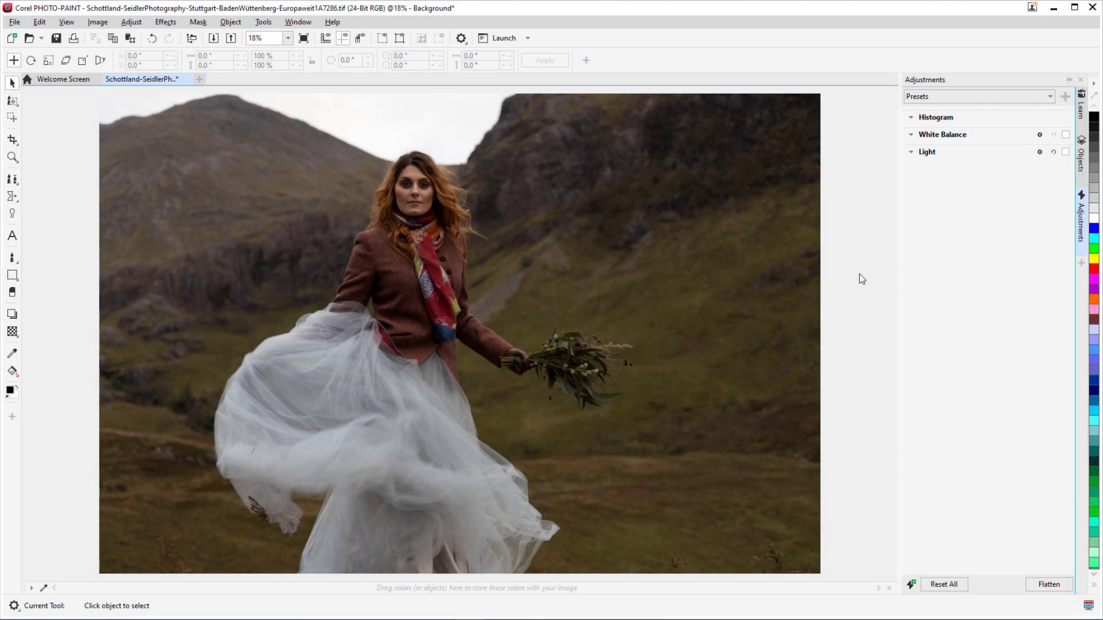
mouse_move(906, 572)
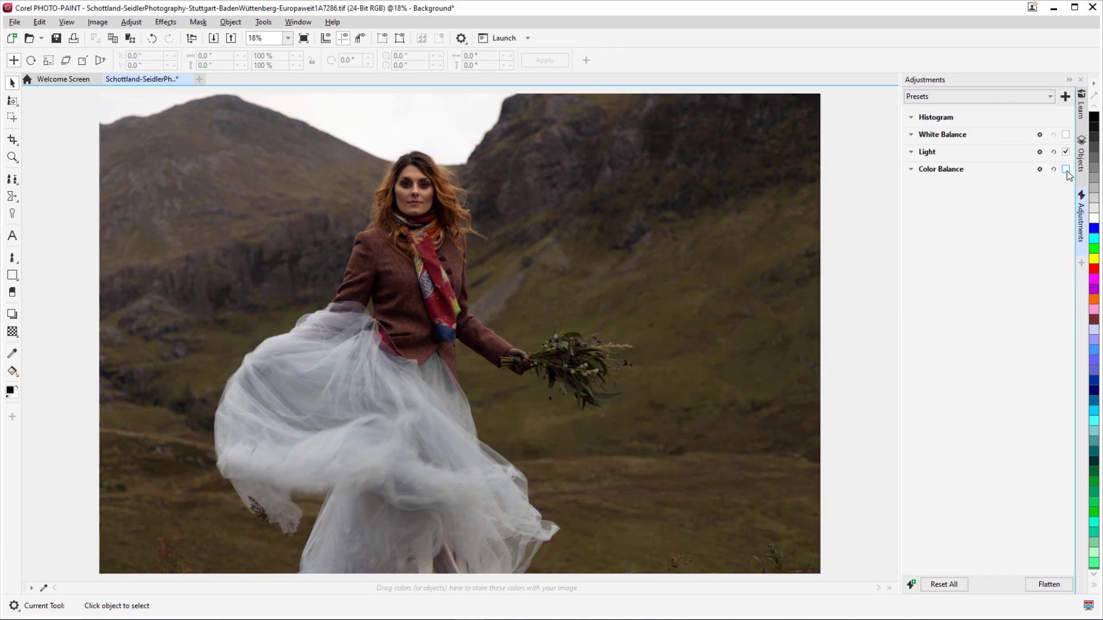
Enable Color Balance for a purple cast on the mountain portrait and list available adjustments
left_click(1062, 169)
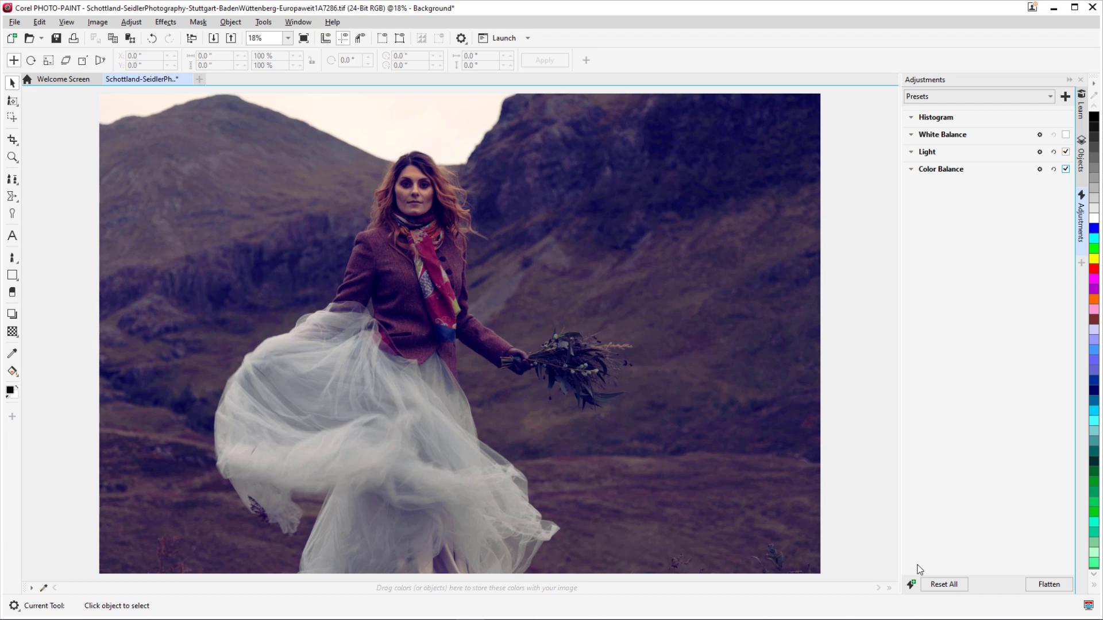
left_click(910, 584)
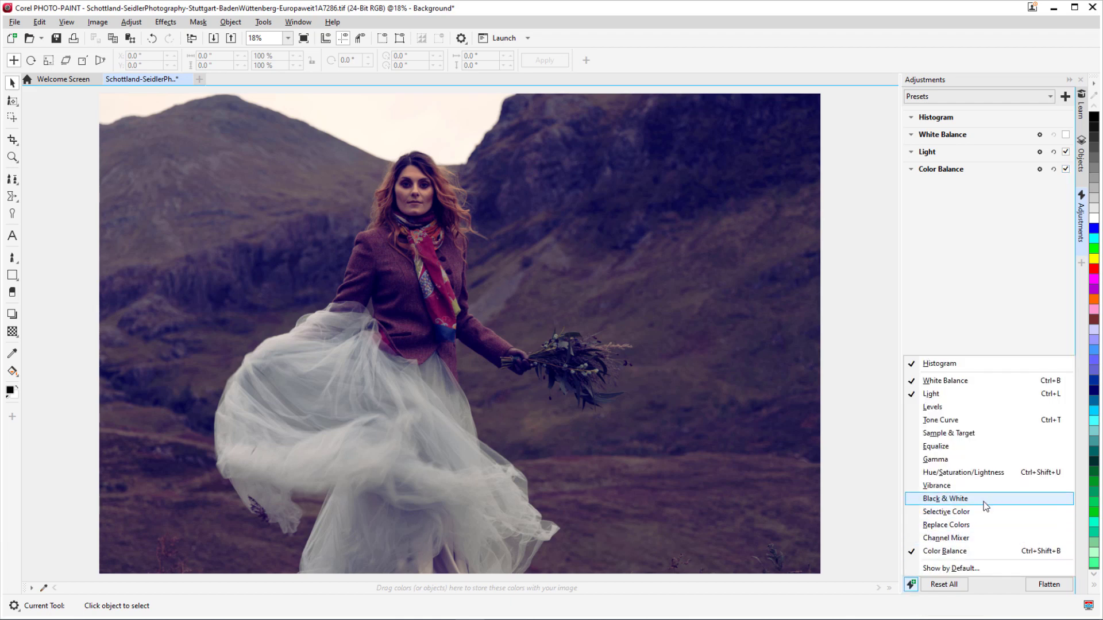
Add a Black & White adjustment with brighter reds and split toning with a stronger highlight tint
left_click(944, 498)
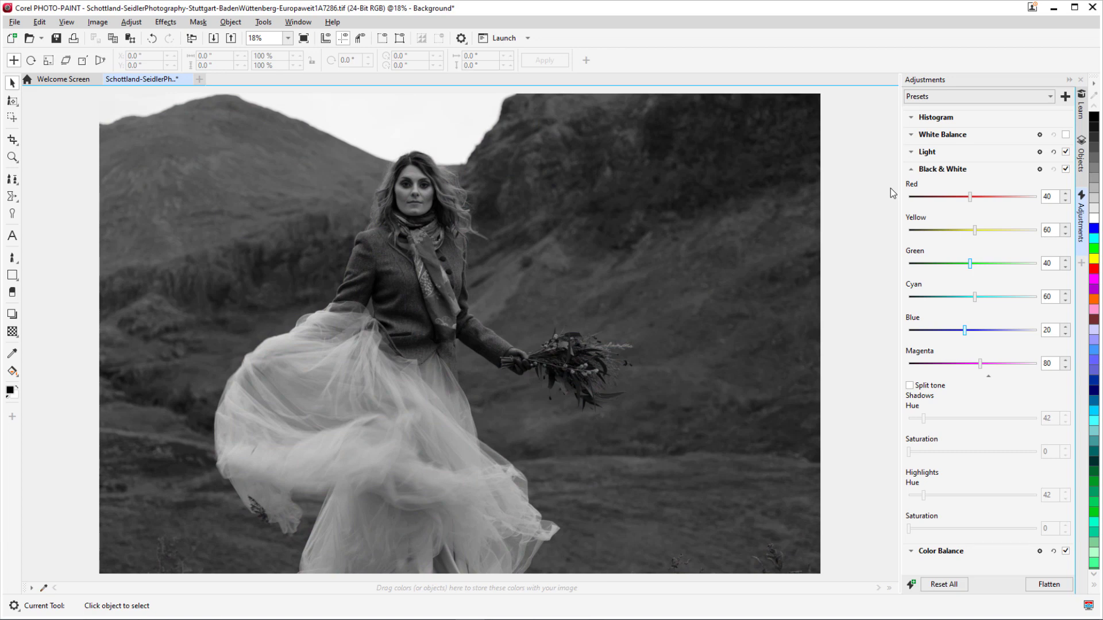
left_click_drag(965, 197, 998, 197)
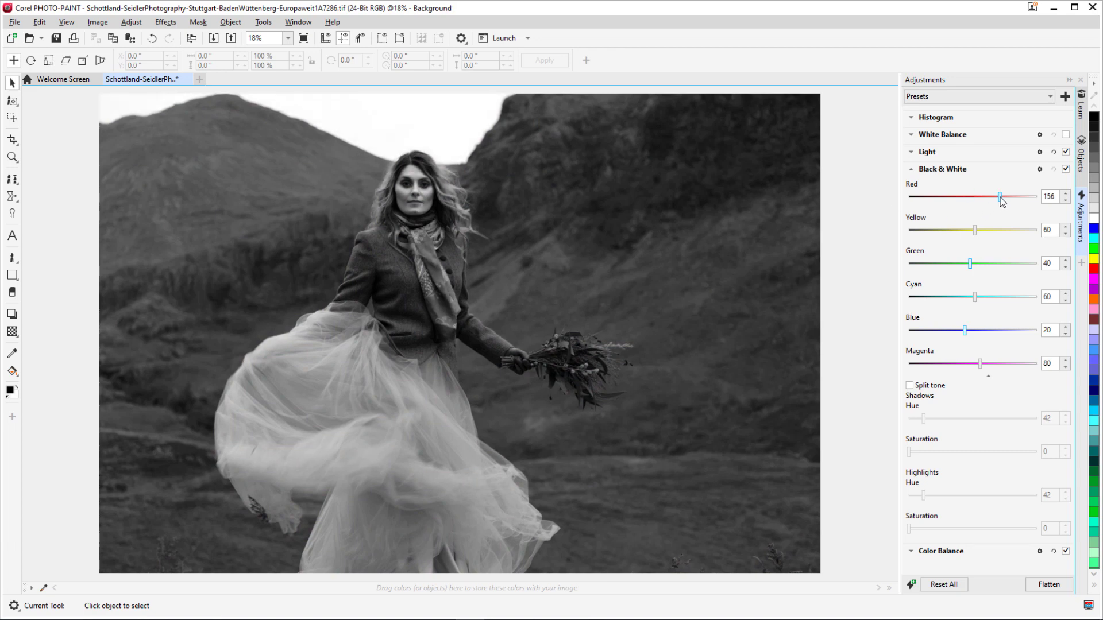
left_click(909, 385)
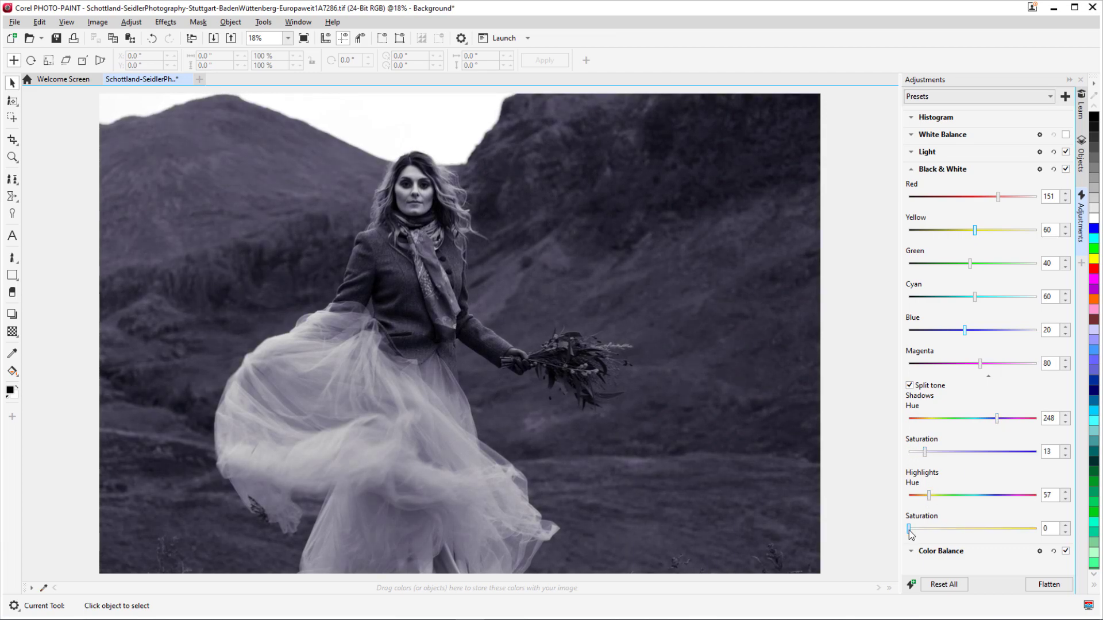
left_click_drag(908, 530, 928, 531)
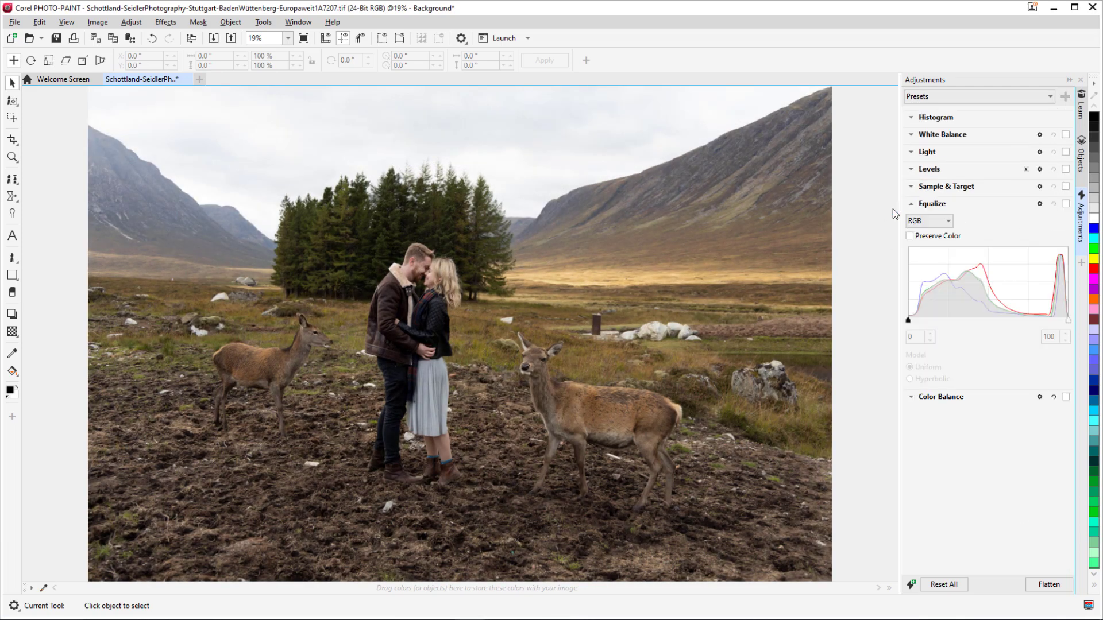
Darken the deer photo's midtones with a Levels gamma of 0.98
left_click(910, 187)
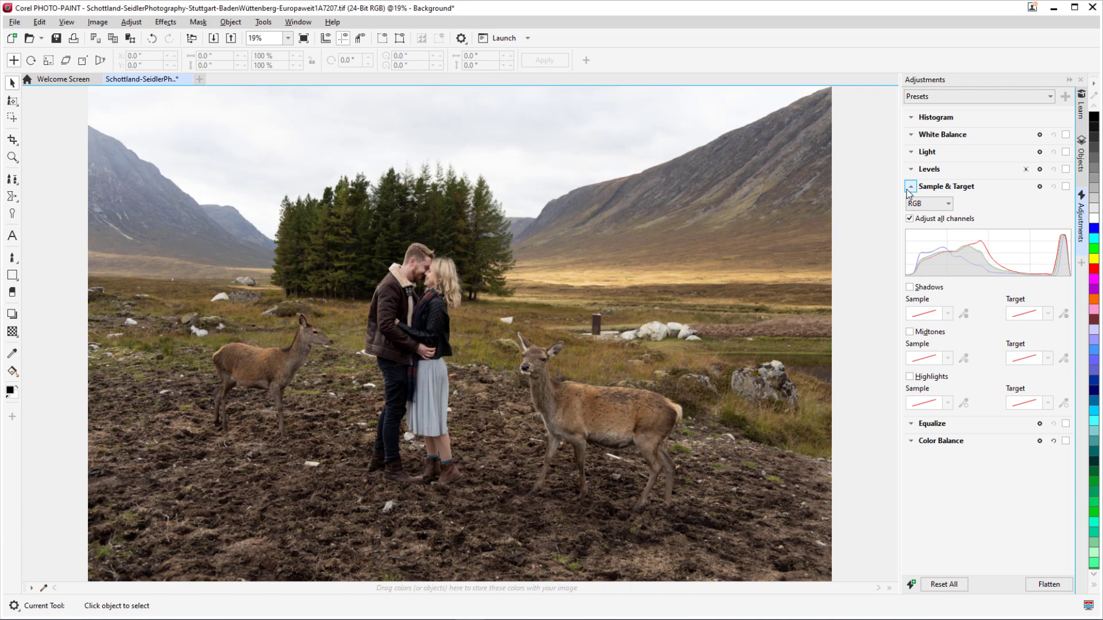
left_click(910, 186)
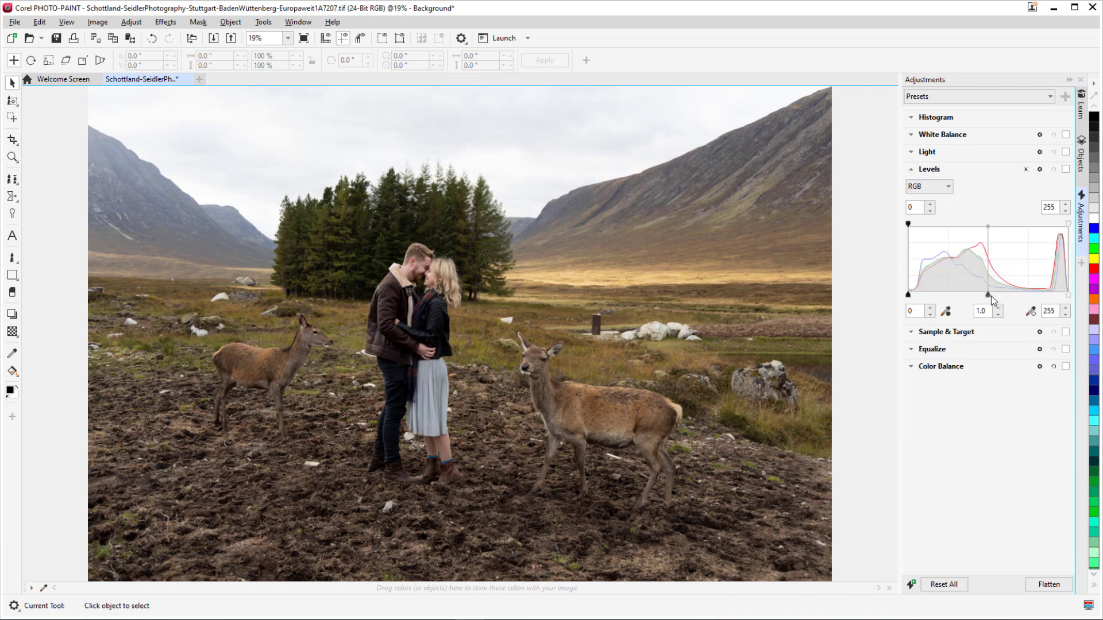
left_click_drag(987, 294, 985, 294)
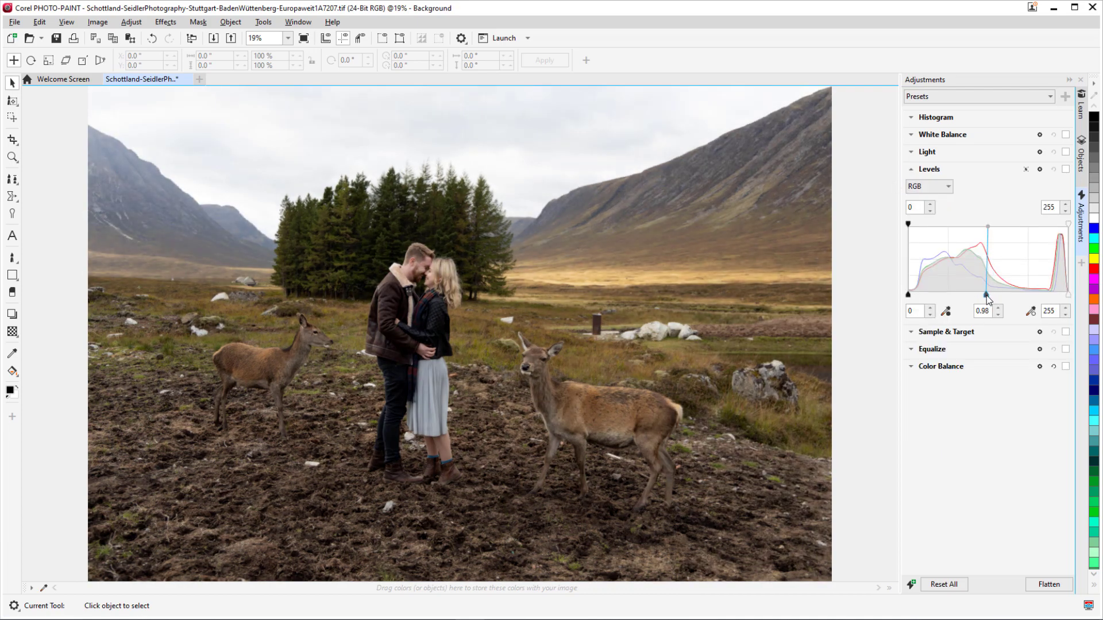
Apply a warm red-yellow Color Balance shift, then collapse its settings
left_click(942, 367)
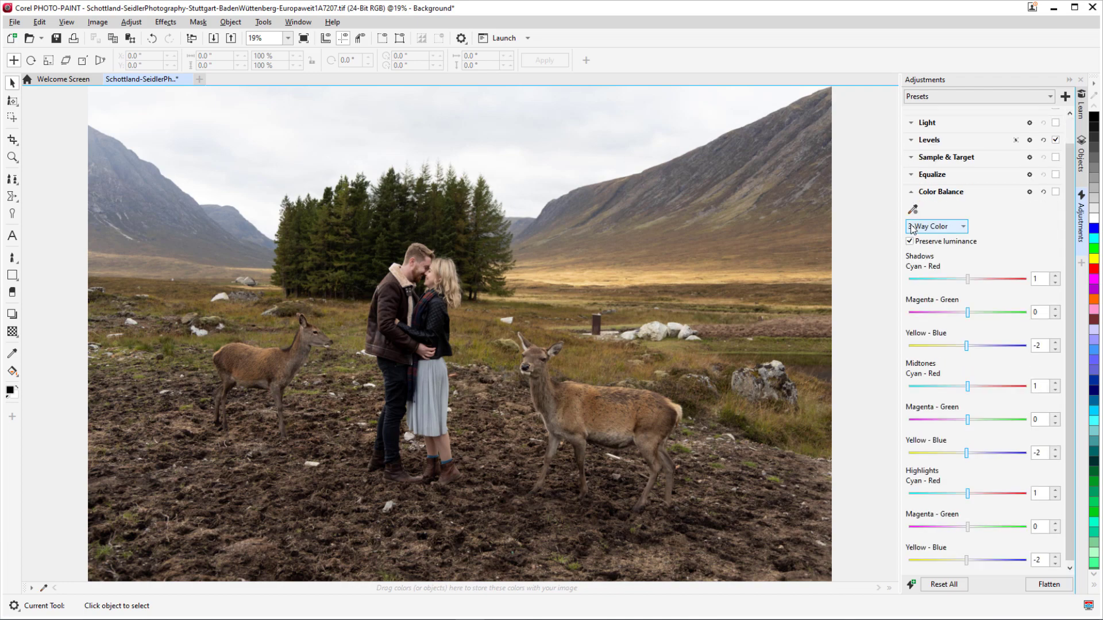
left_click(641, 165)
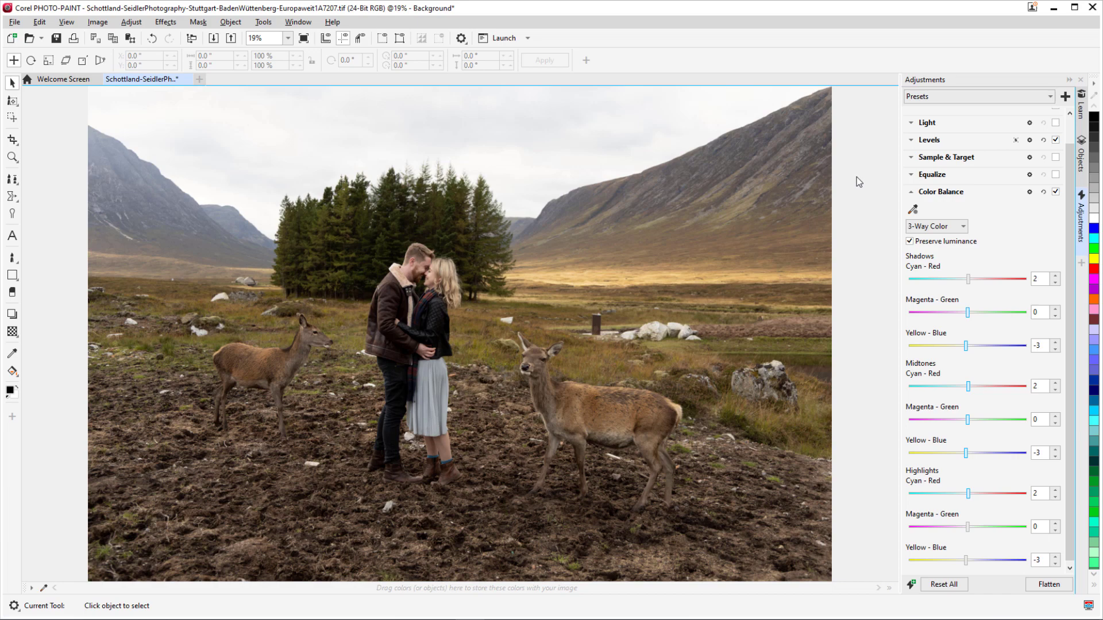
left_click(910, 121)
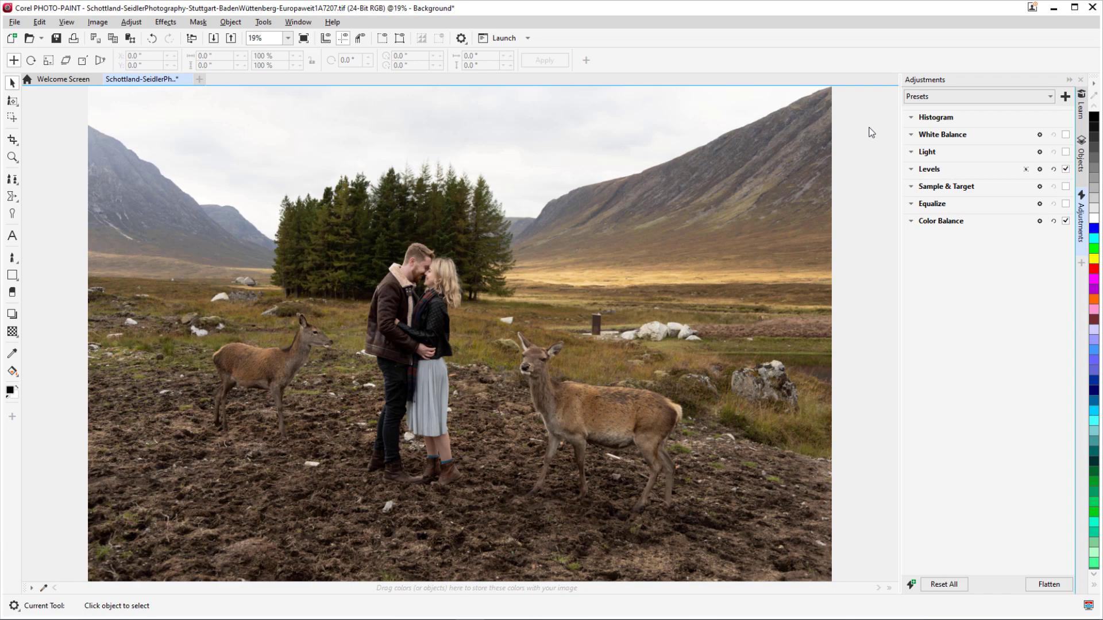
left_click(910, 135)
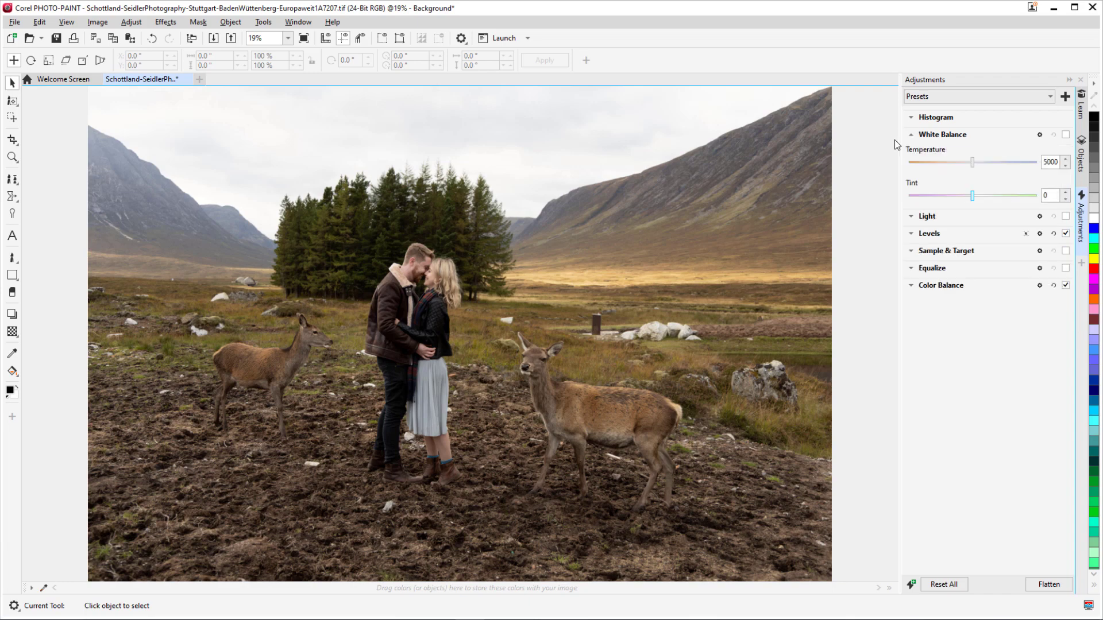
left_click(910, 134)
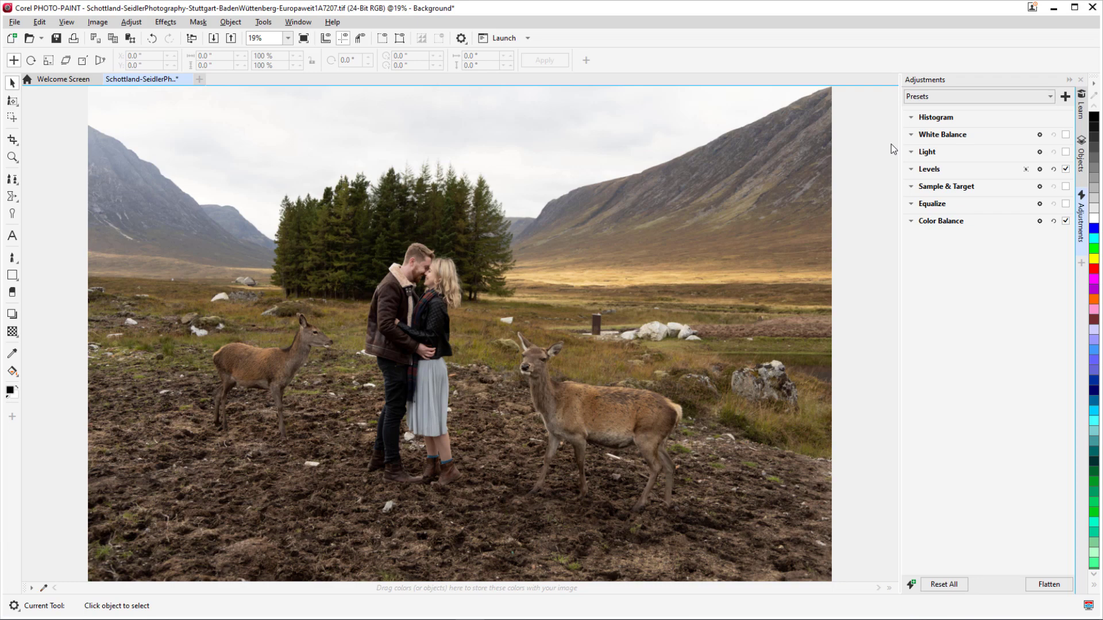
left_click(1050, 584)
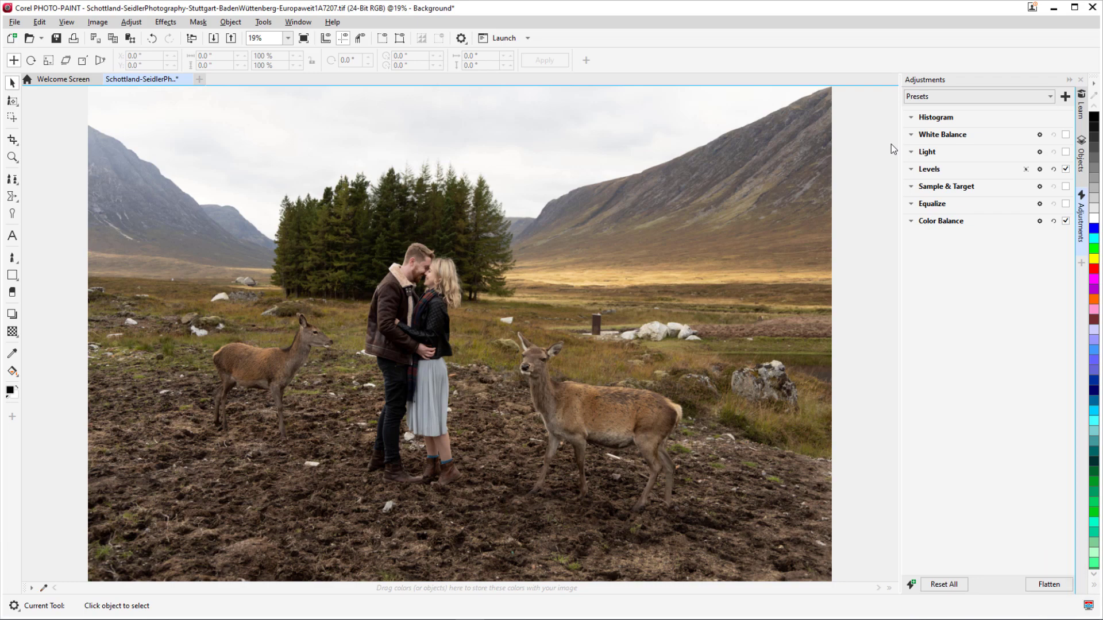
left_click(993, 97)
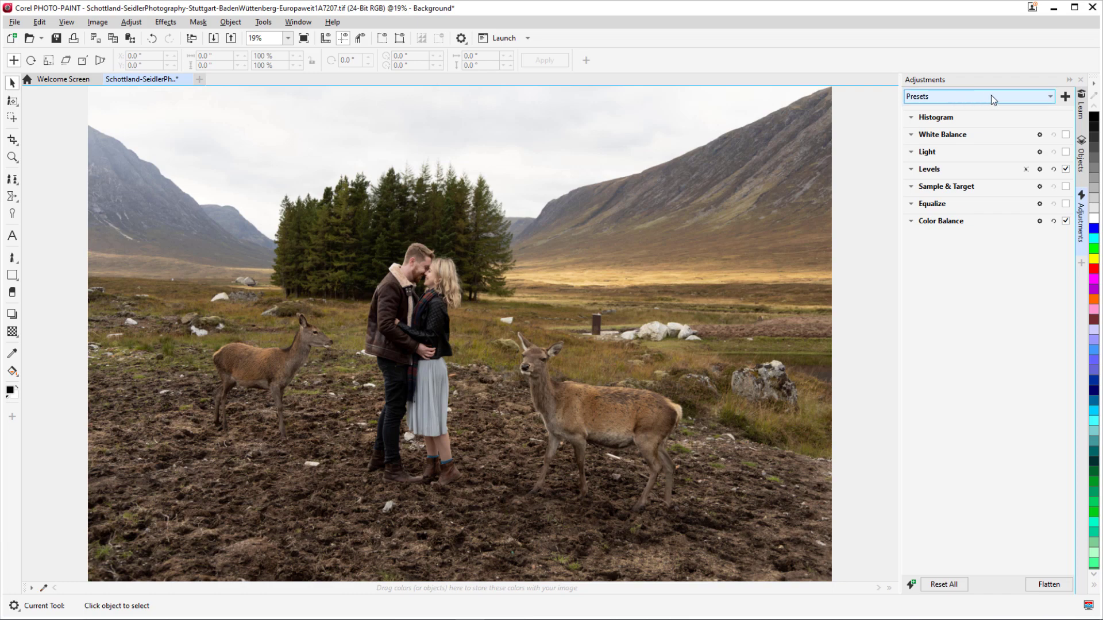
left_click(1063, 96)
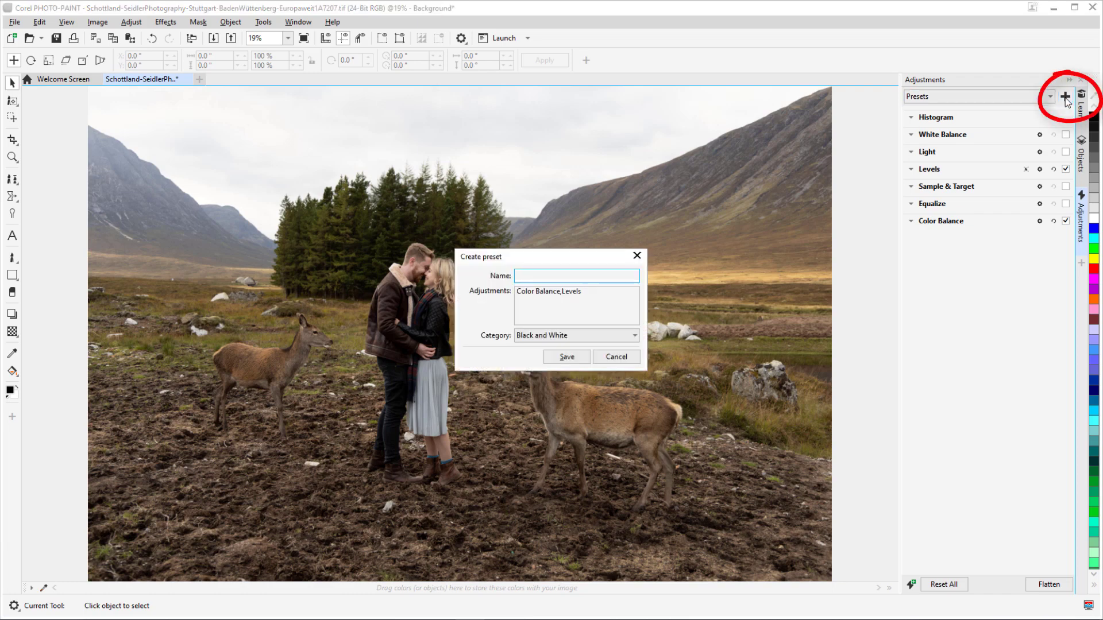
left_click(632, 335)
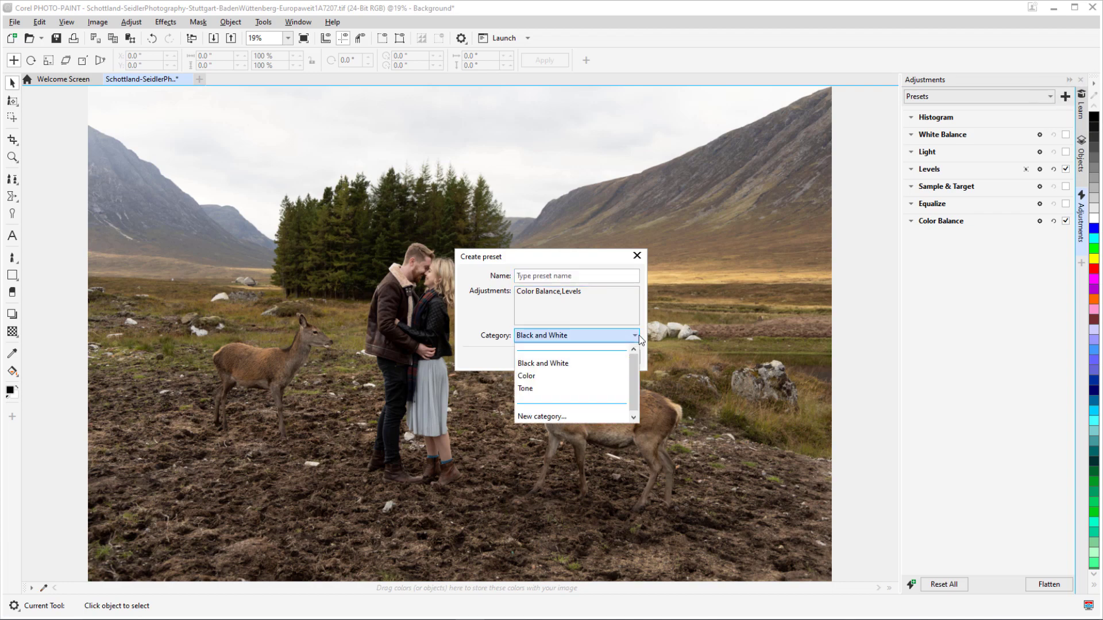
left_click(543, 363)
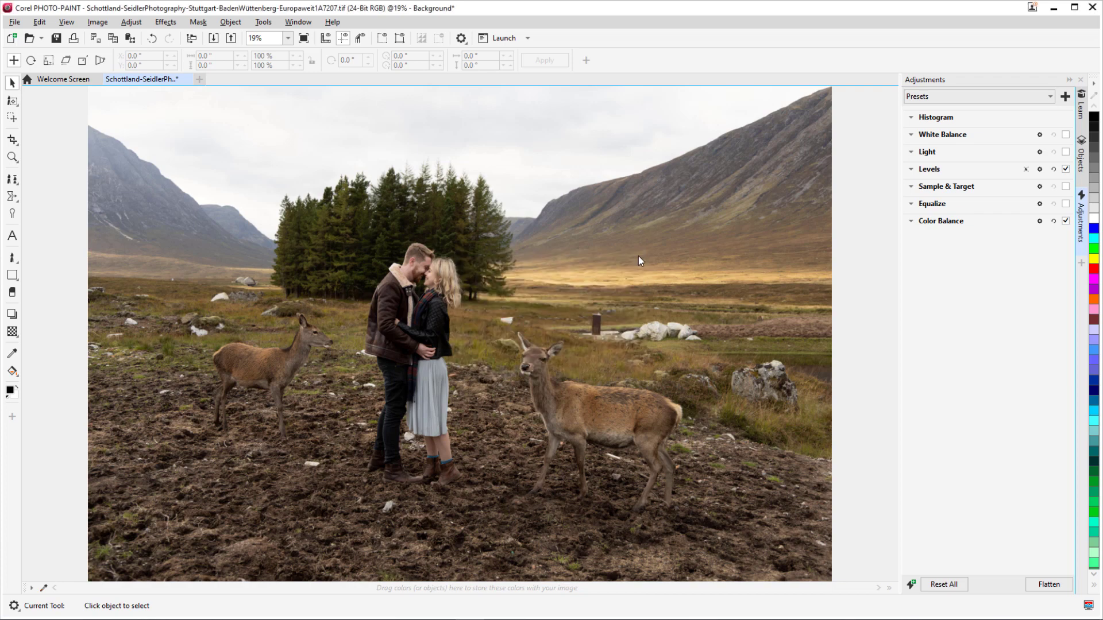
left_click(131, 22)
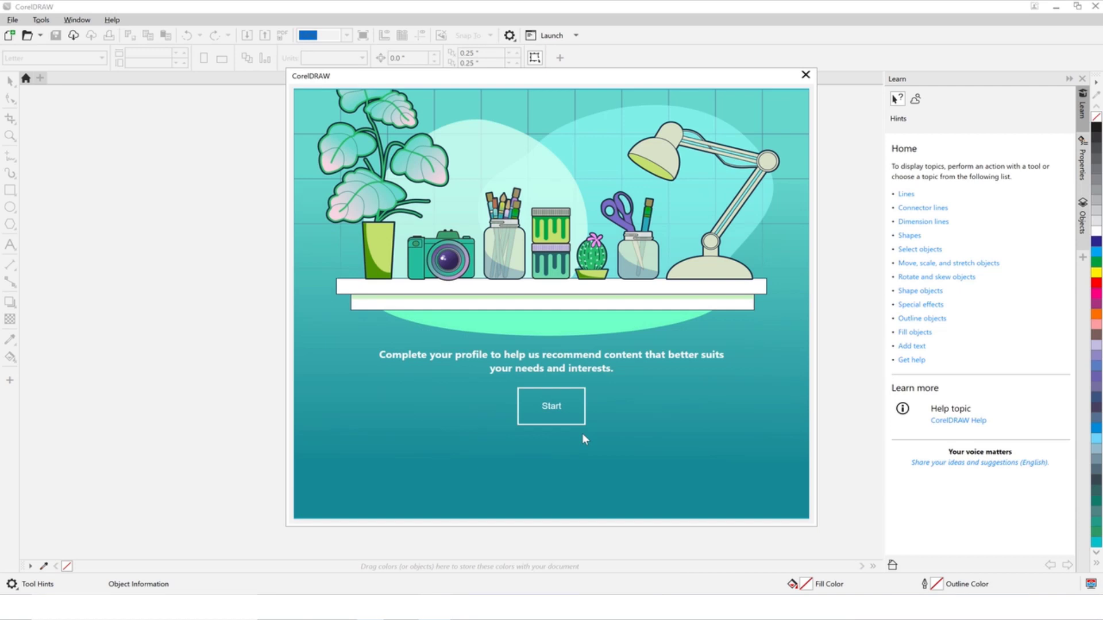
mouse_move(568, 421)
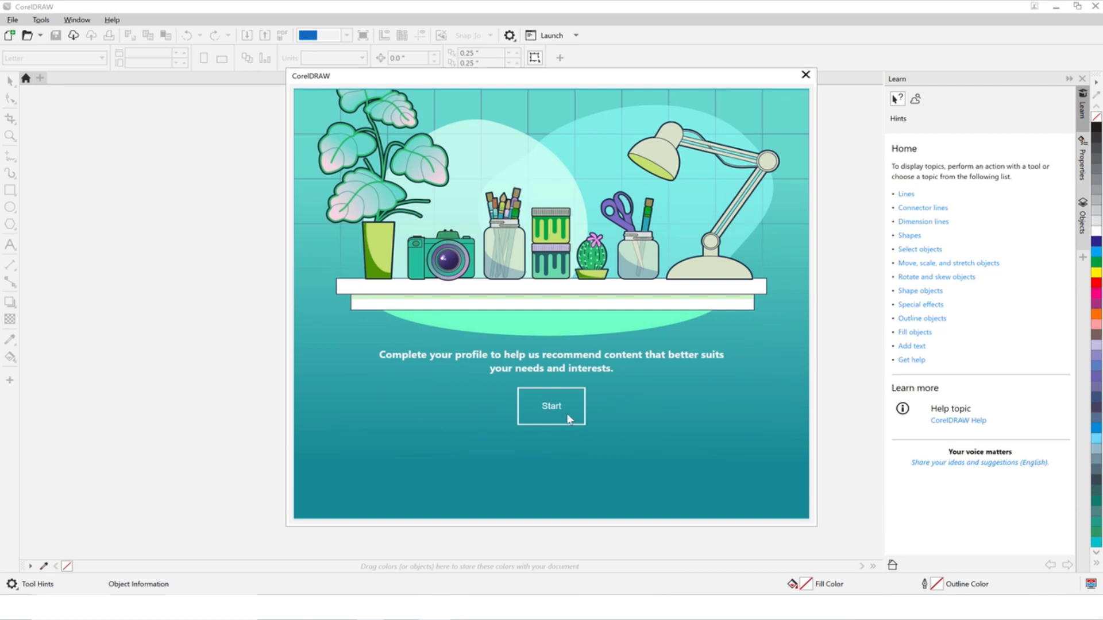
Profile as an Experienced CorelDRAW User, submit project types, and open the Learn Docker
left_click(552, 407)
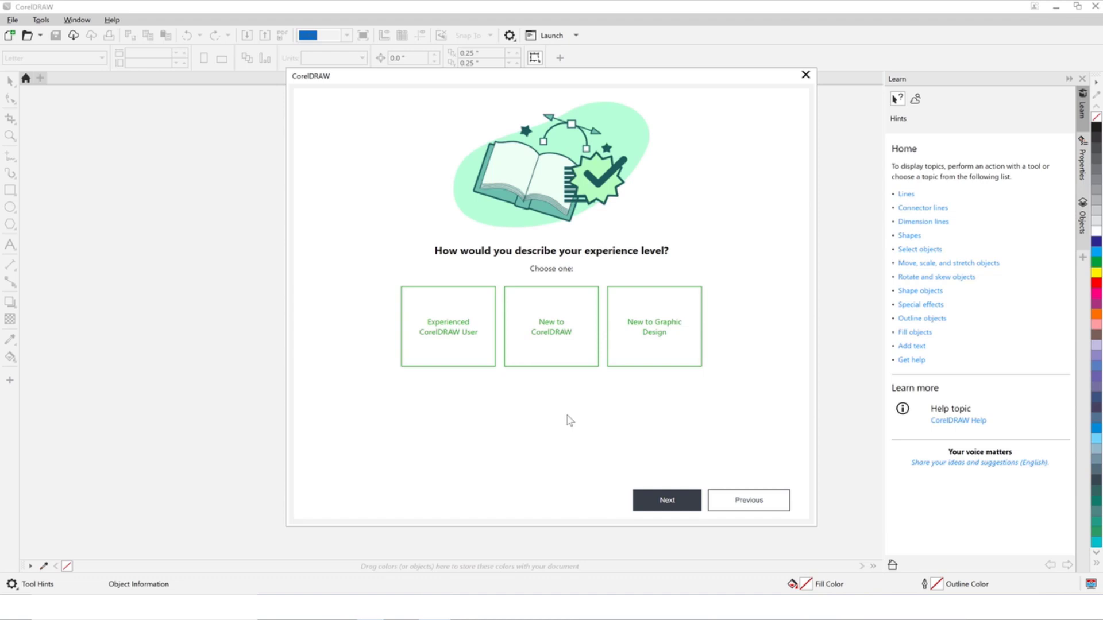
left_click(447, 326)
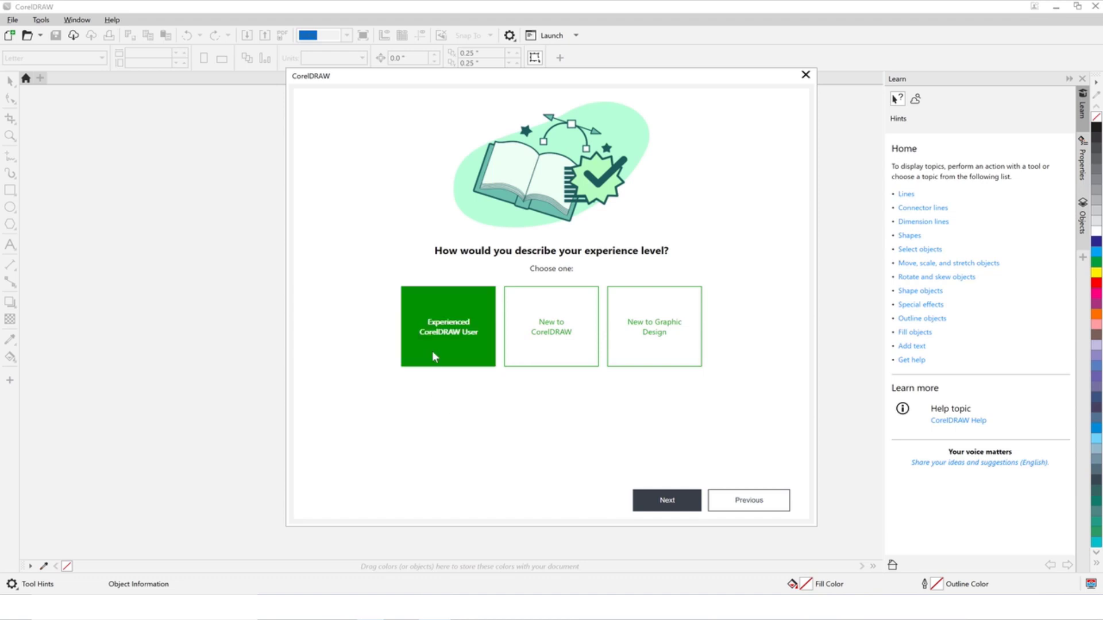
left_click(667, 500)
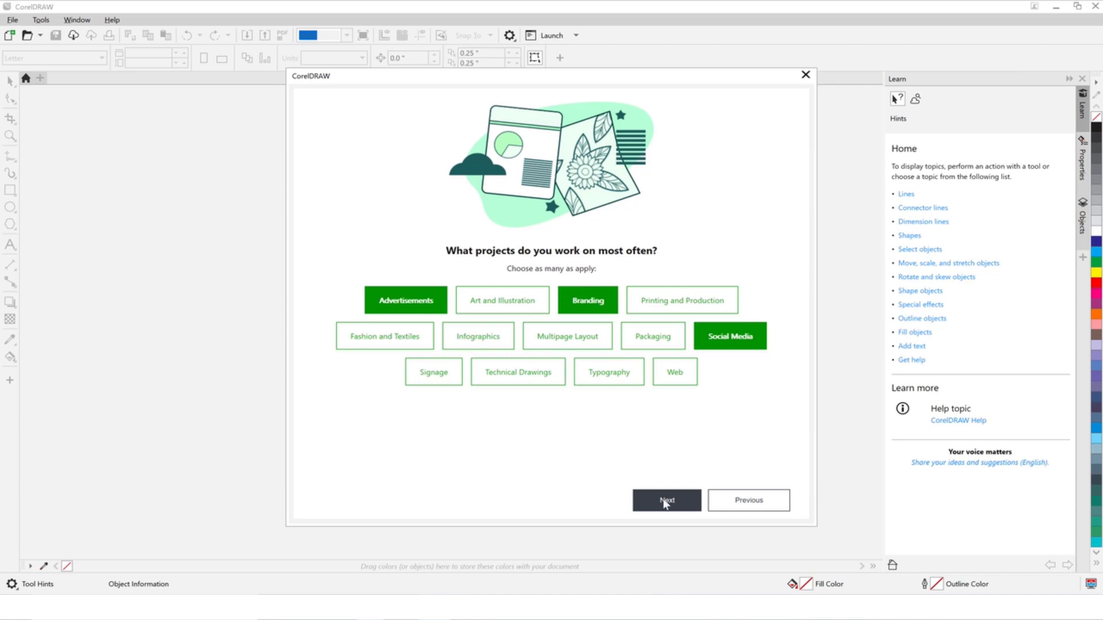
left_click(665, 500)
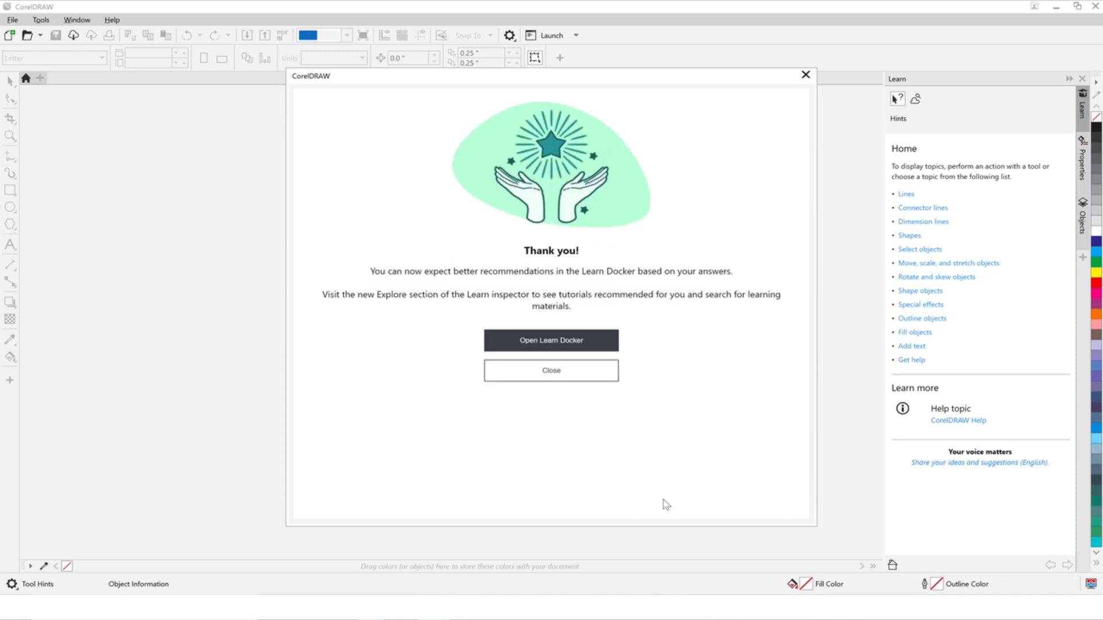
mouse_move(650, 460)
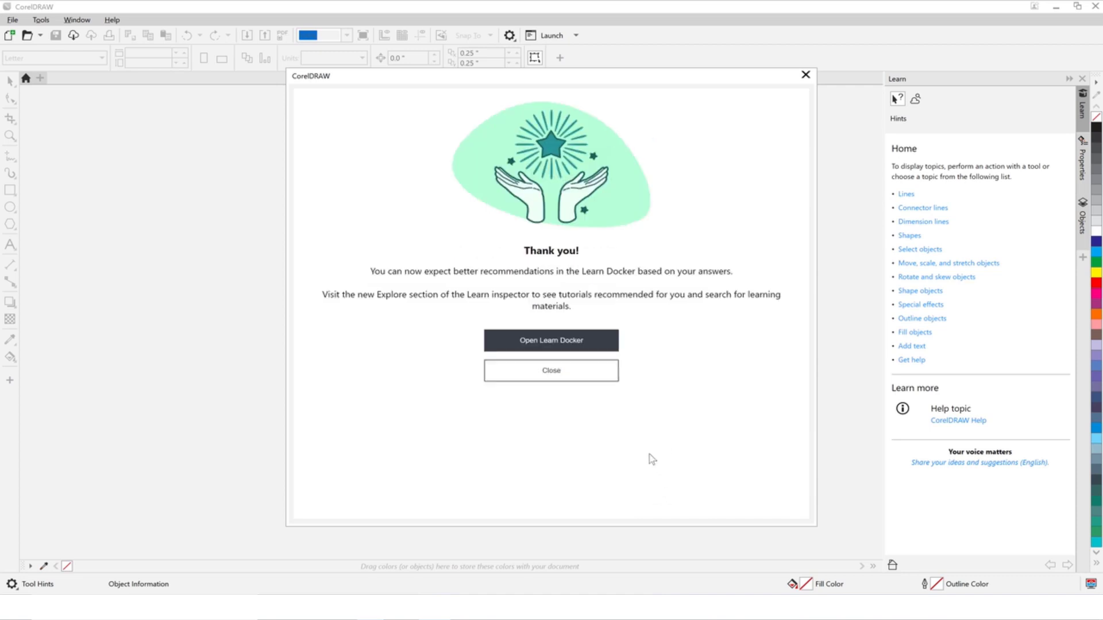
mouse_move(602, 351)
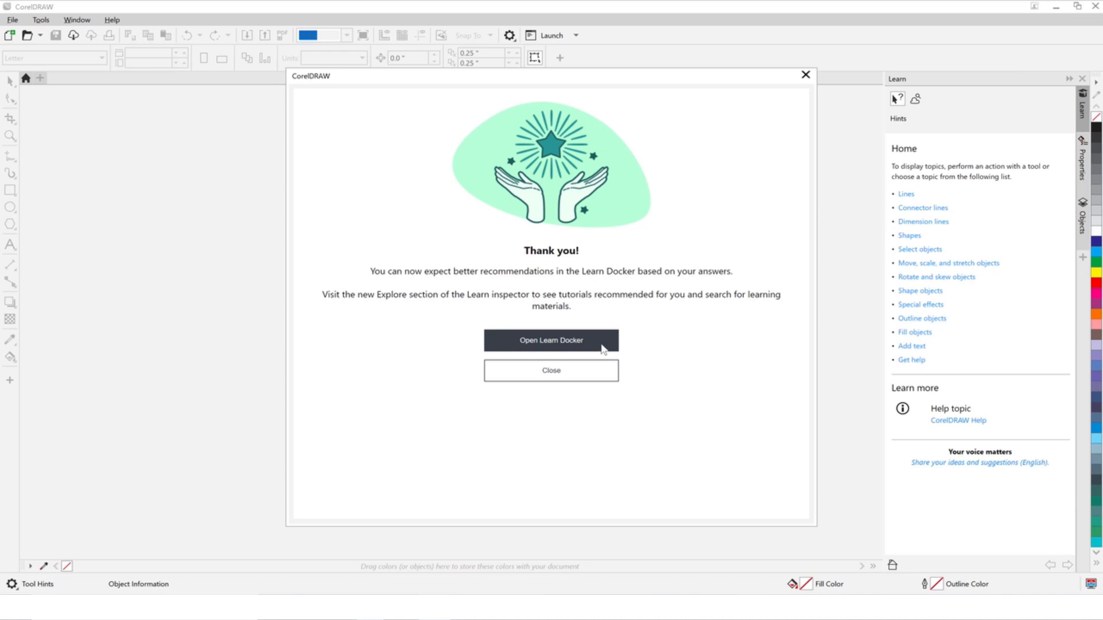
left_click(552, 370)
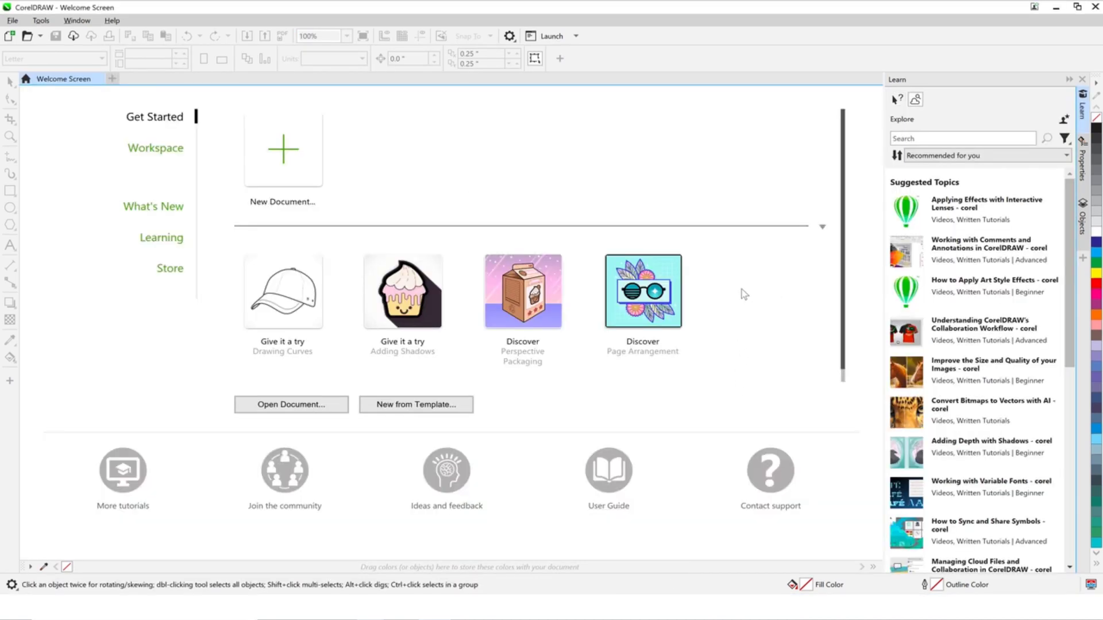
mouse_move(1010, 109)
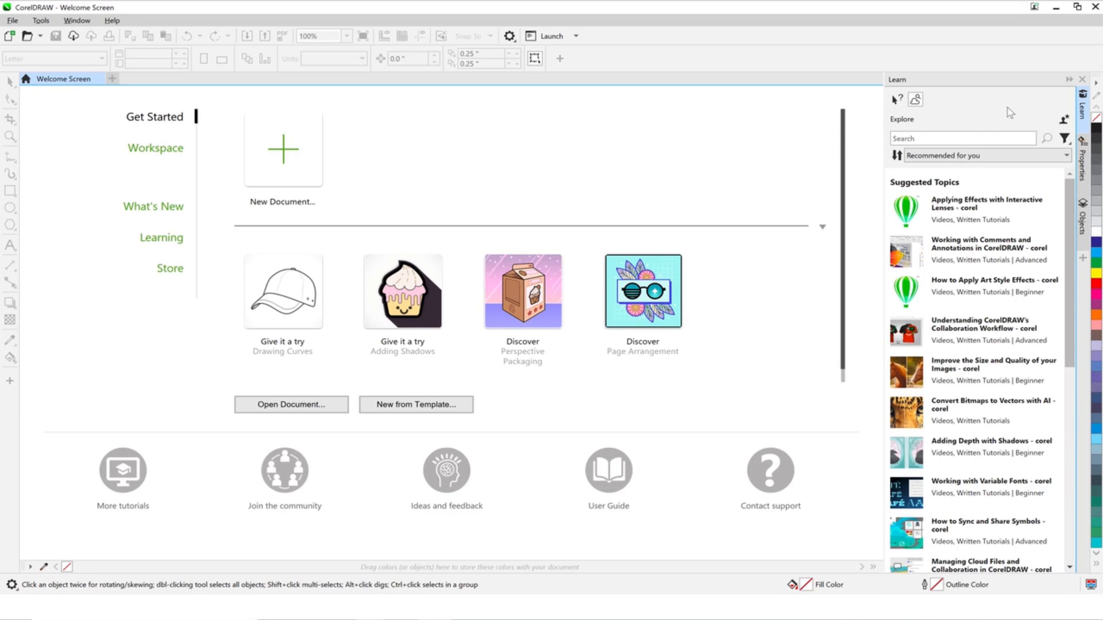
Switch the Learn docker to Hints and open the Perspective Packaging sample document
left_click(896, 99)
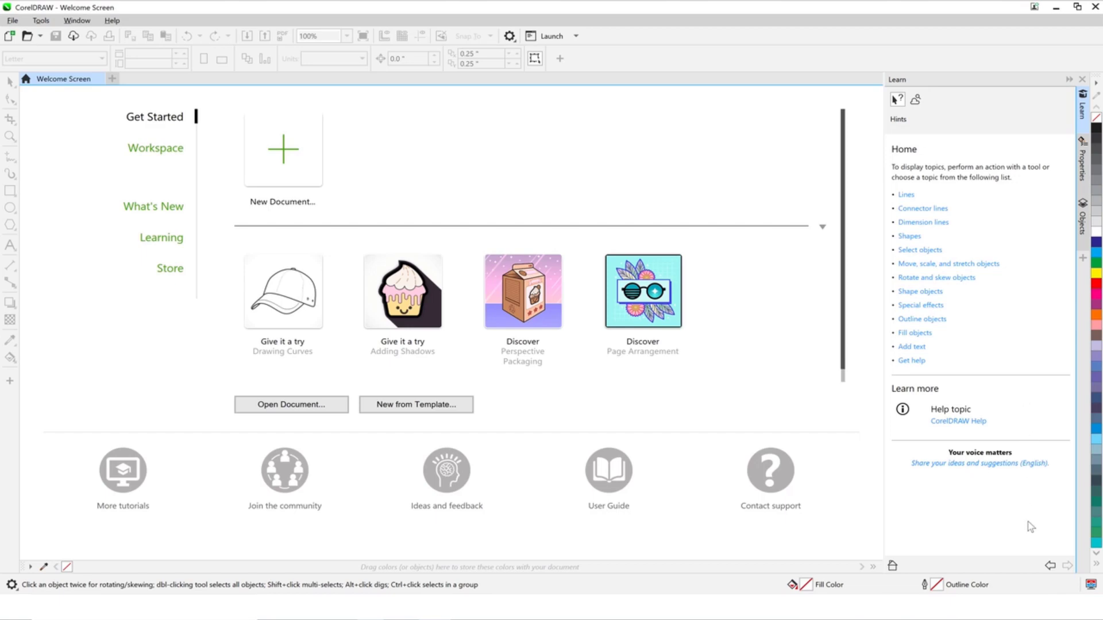
left_click(522, 291)
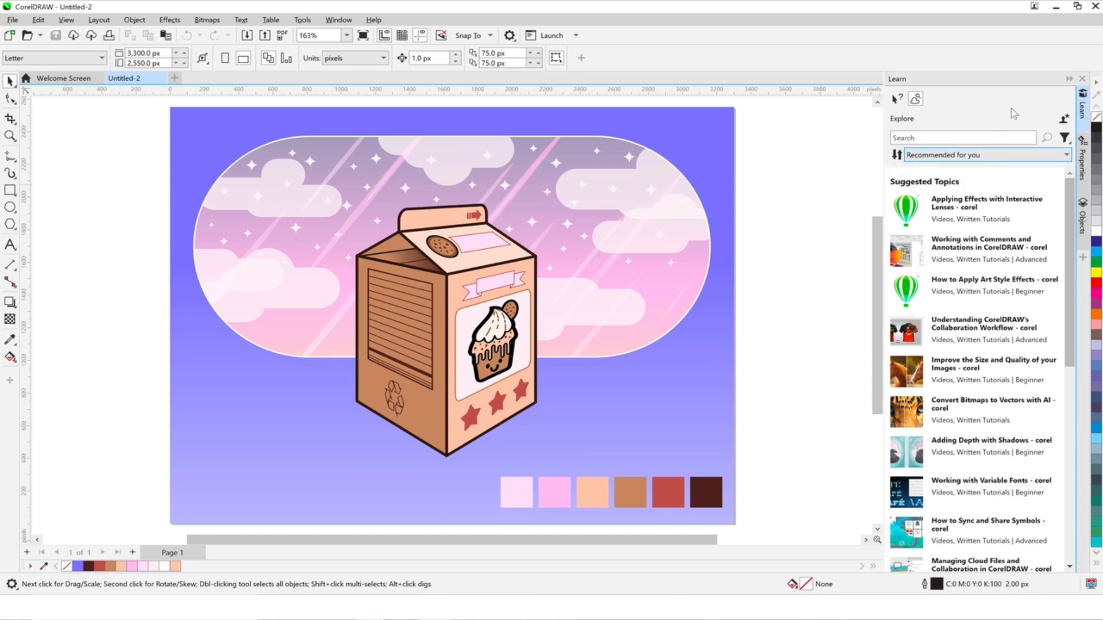
Search the Learn docker for 'fill tool', then select the colour swatch row for hints
type("fill tool")
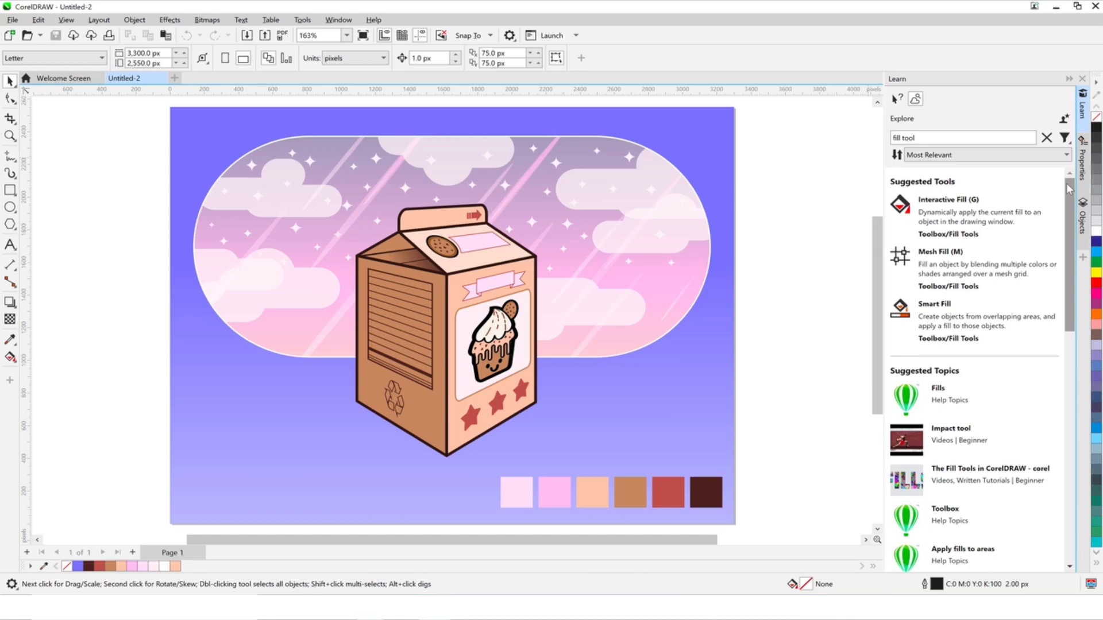
scroll("down", 3)
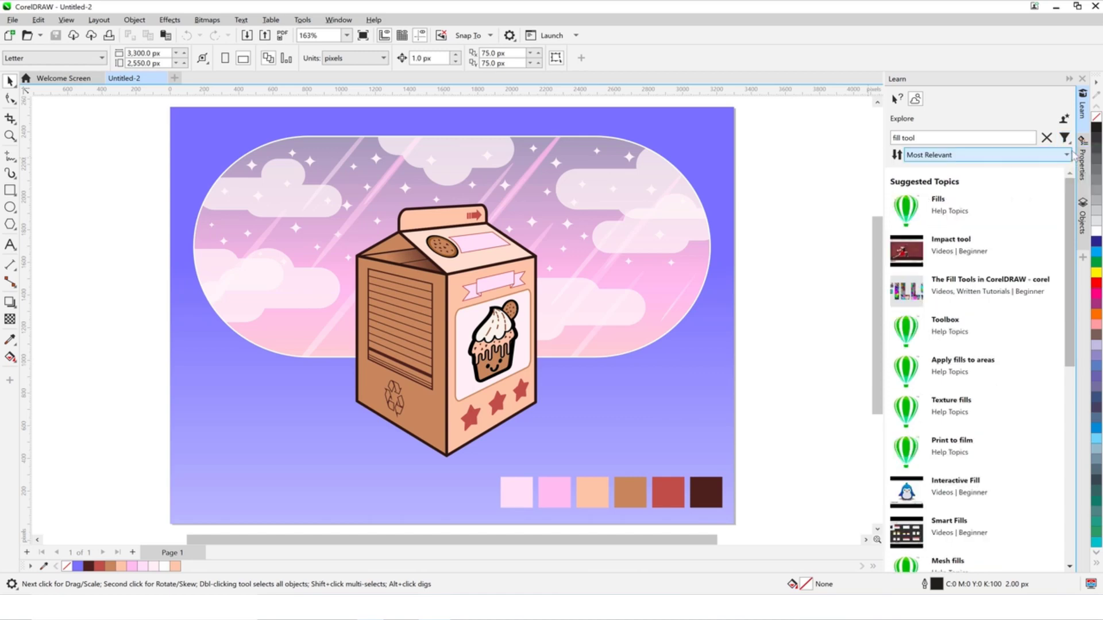
left_click(612, 496)
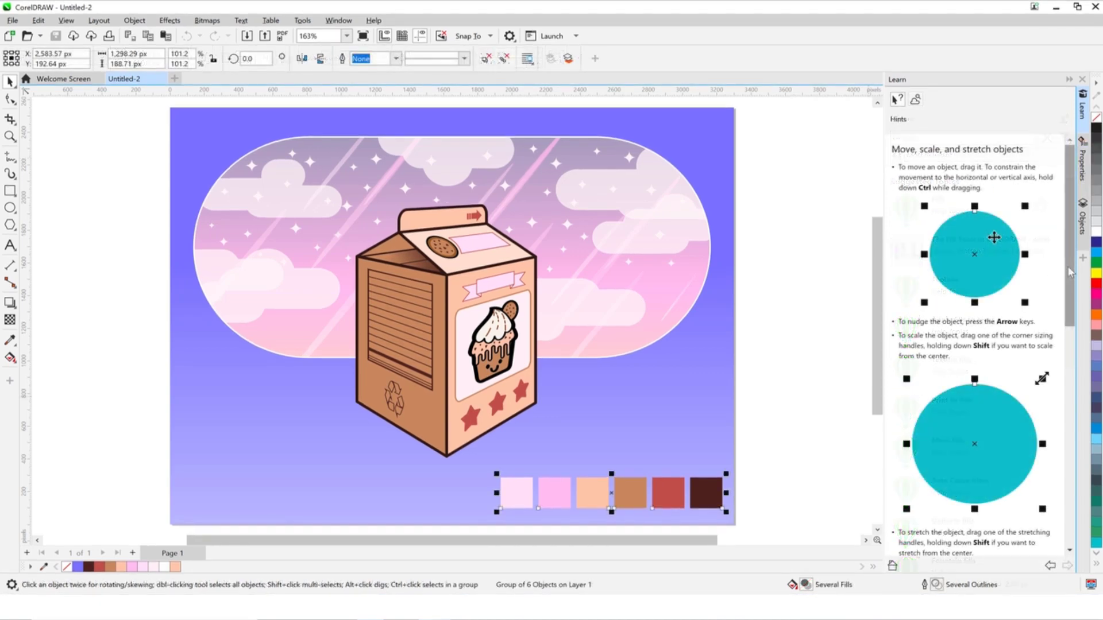
scroll("down", 3)
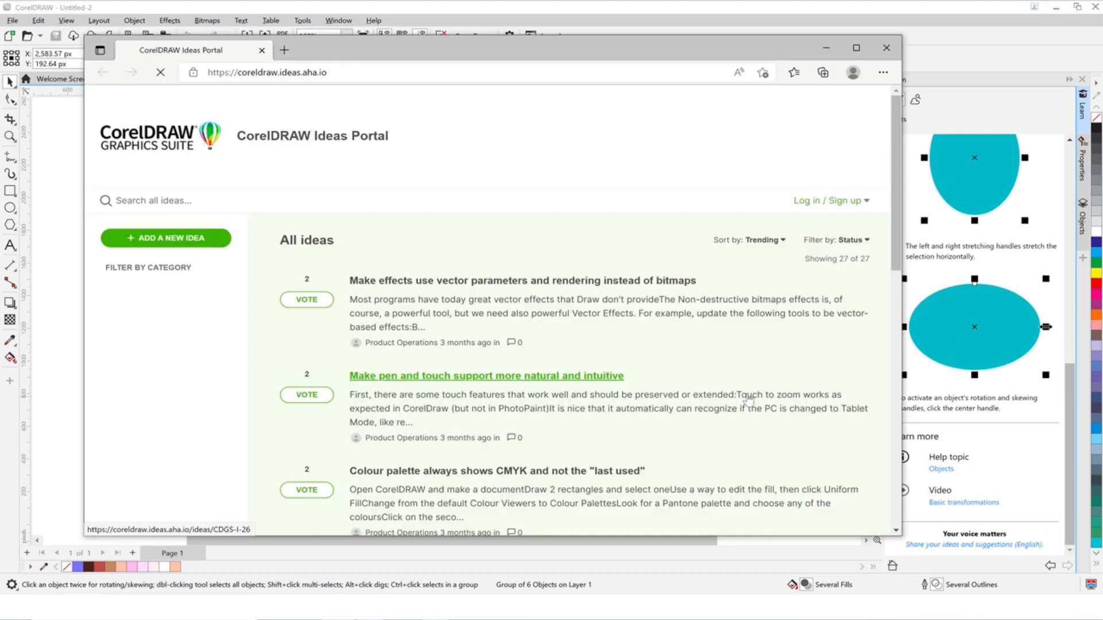
Browse trending ideas in the Ideas Portal, then return to CorelDRAW's Welcome Screen tab
scroll("down", 3)
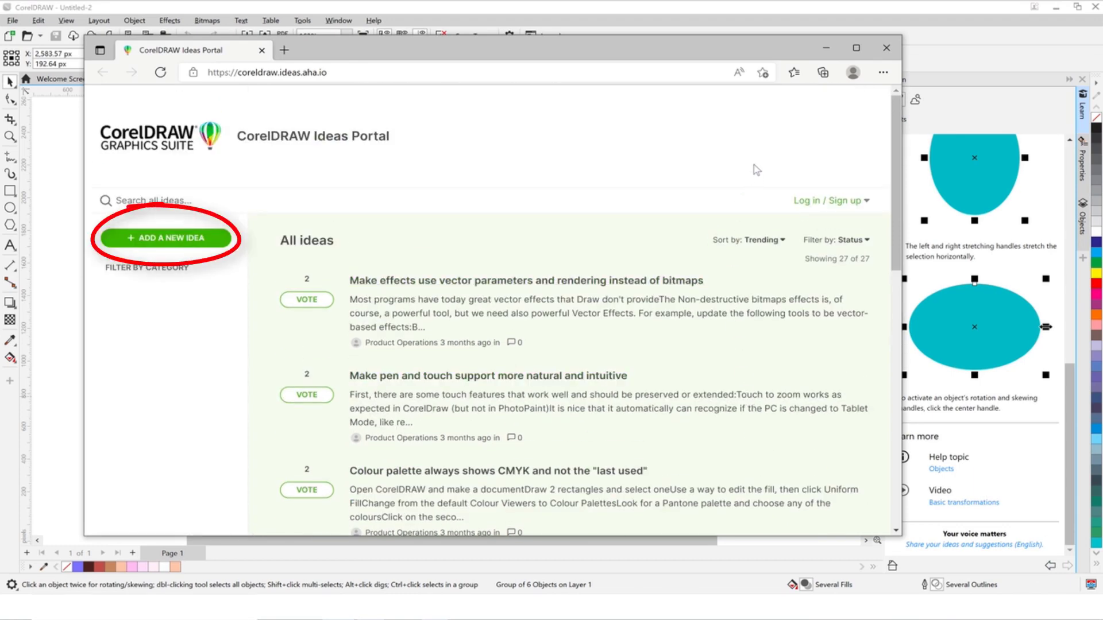
left_click(307, 300)
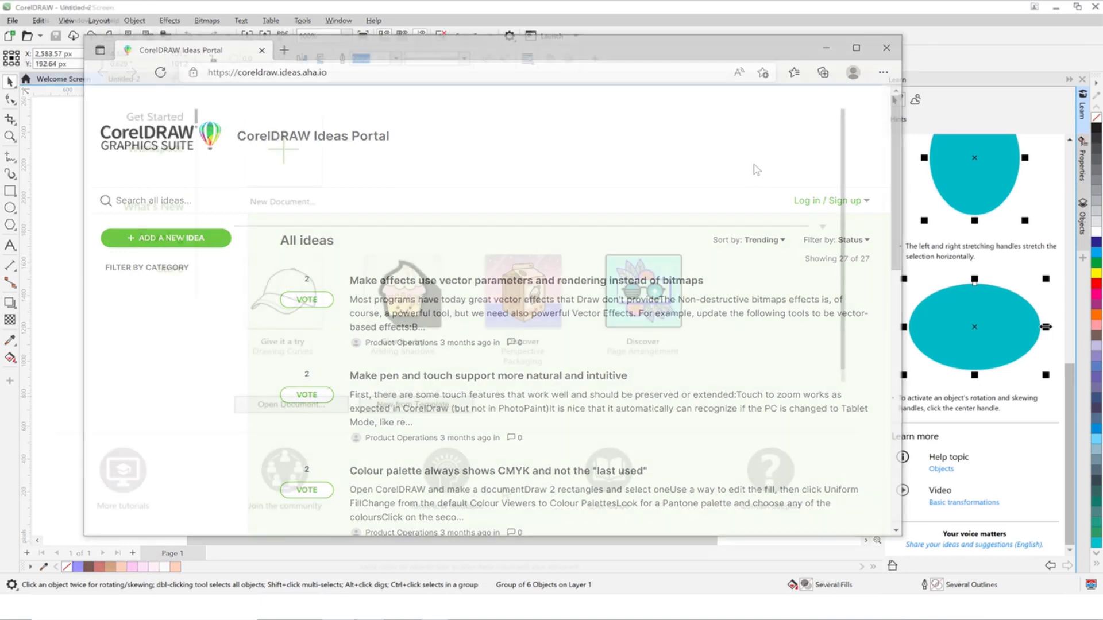
left_click(886, 47)
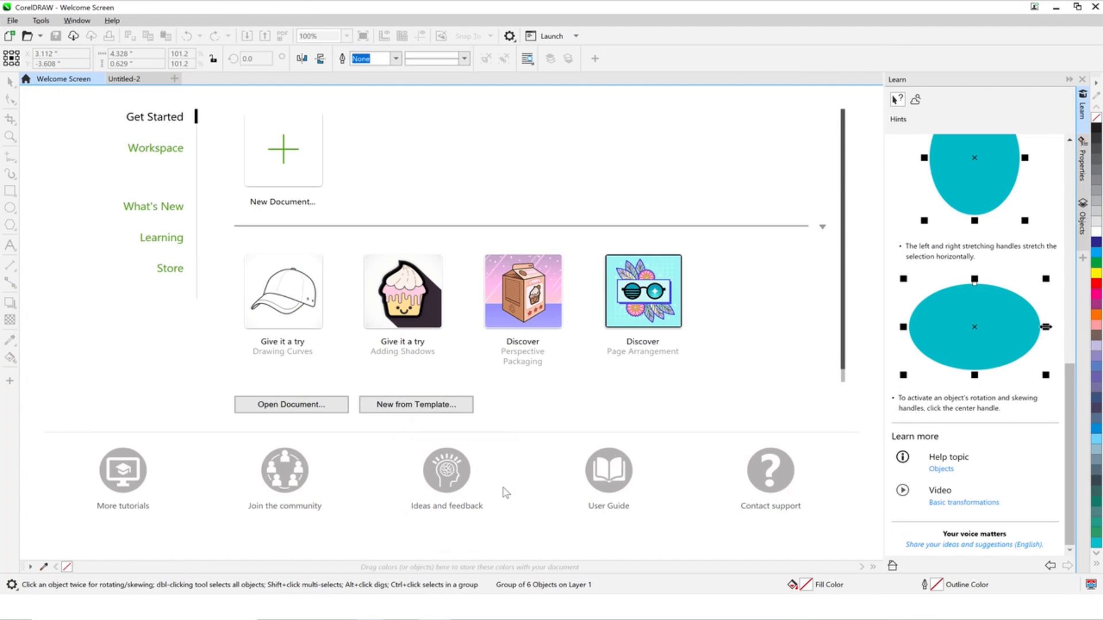
left_click(112, 20)
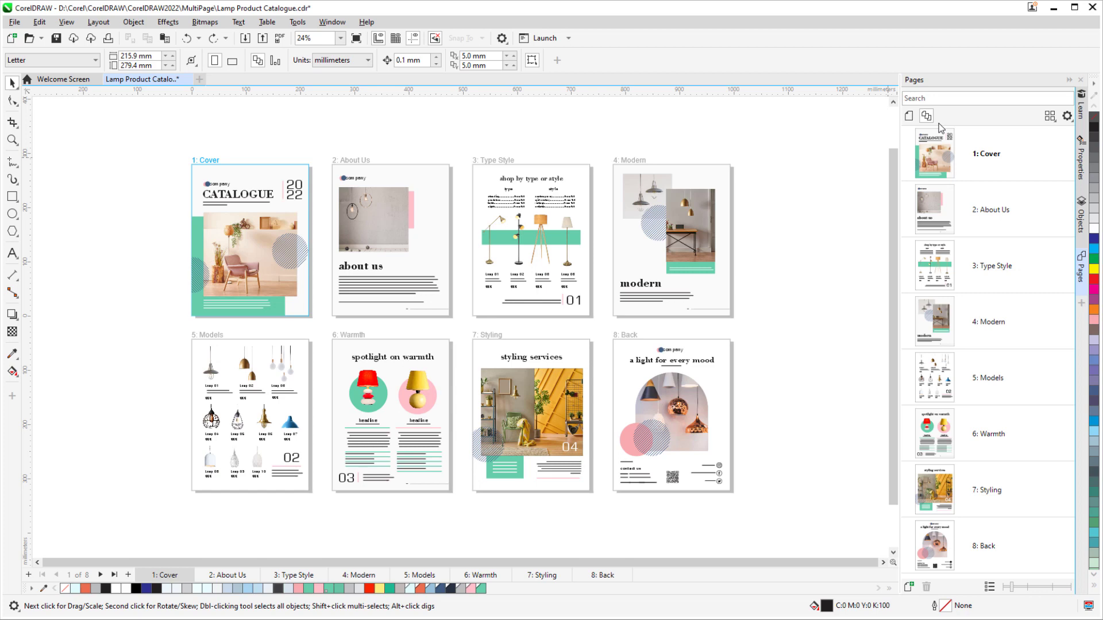
Arrange the multipage view in four columns and make page 8, Back, current
left_click(1045, 116)
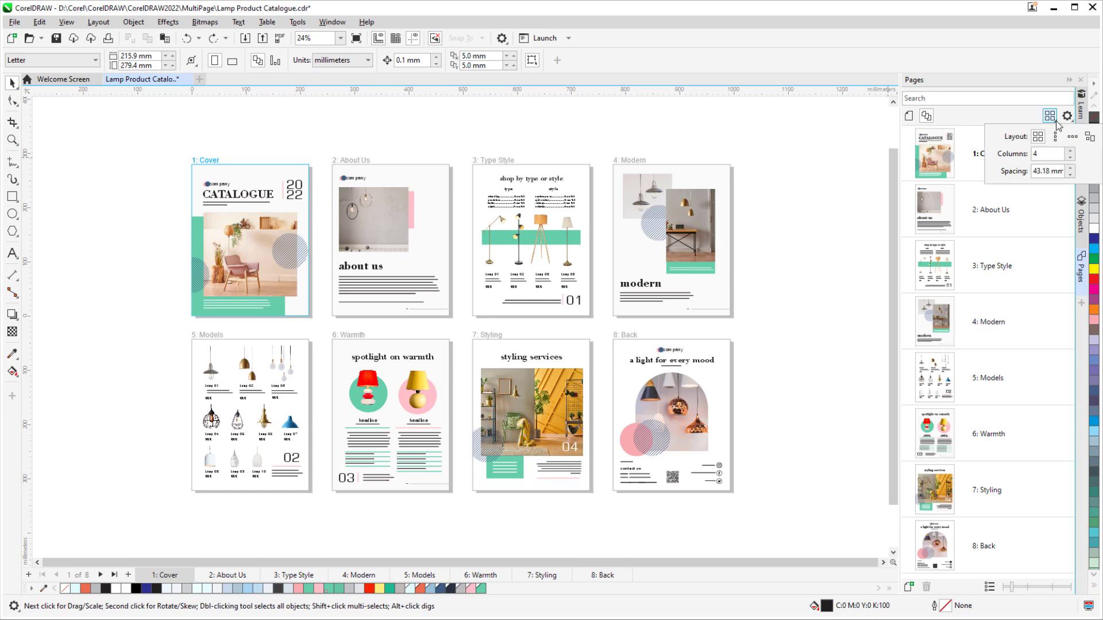
left_click(1069, 156)
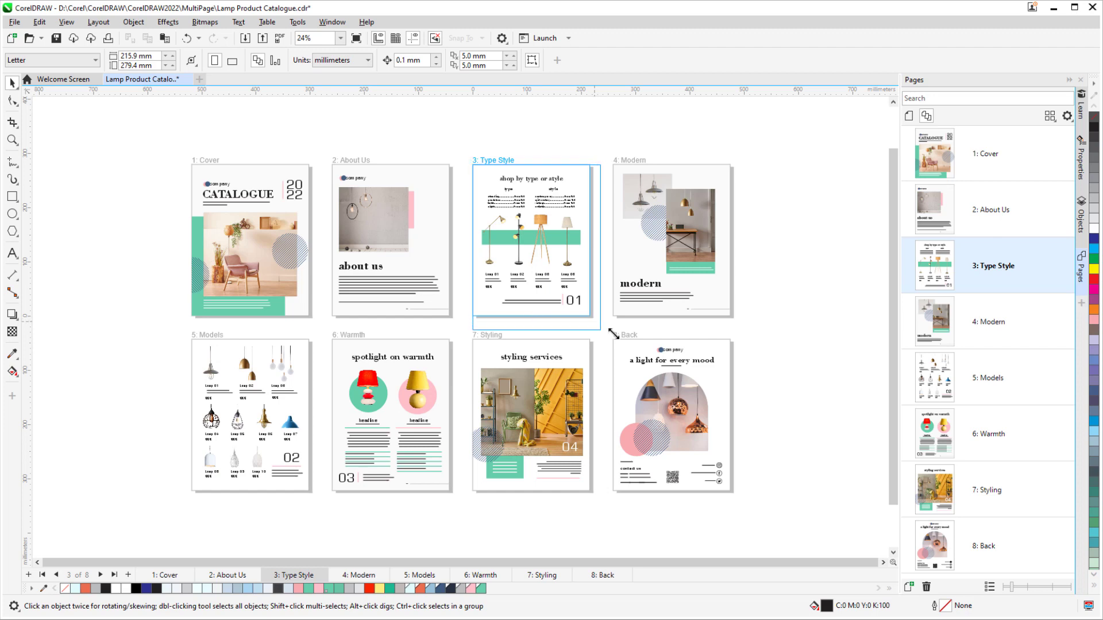
left_click(531, 243)
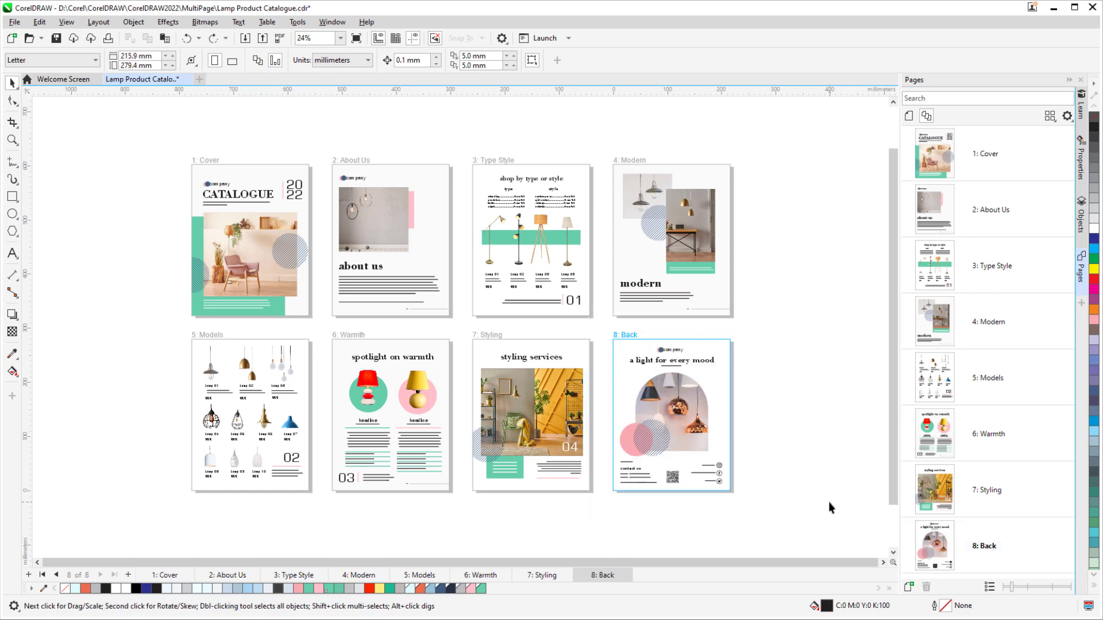
mouse_move(151, 185)
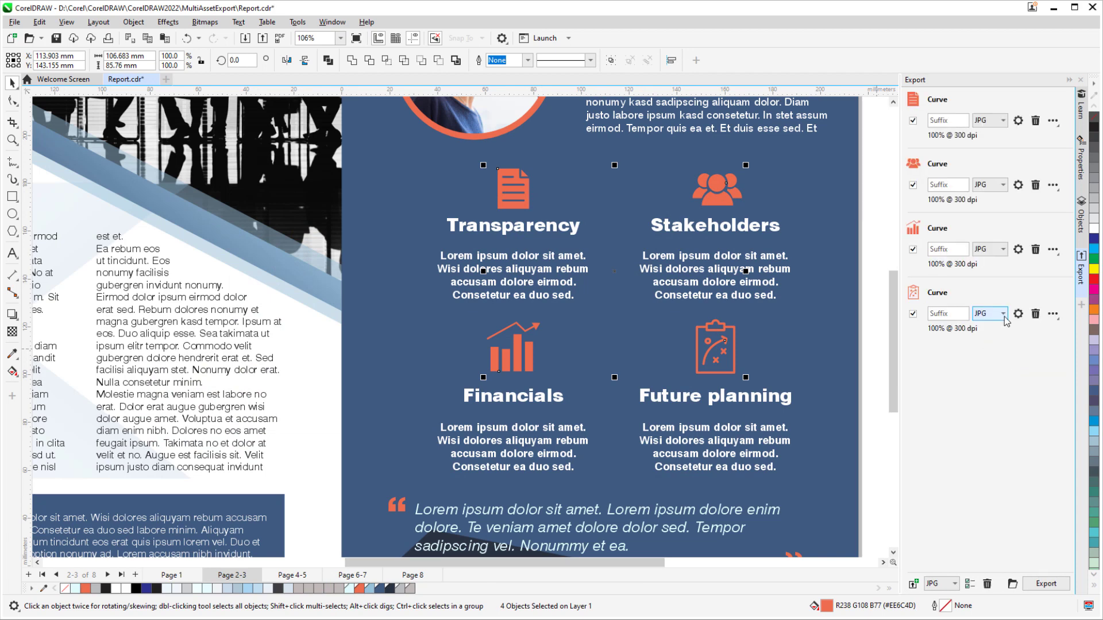
Choose an export file format for the planning icon's Curve entry in the Export docker
left_click(1003, 313)
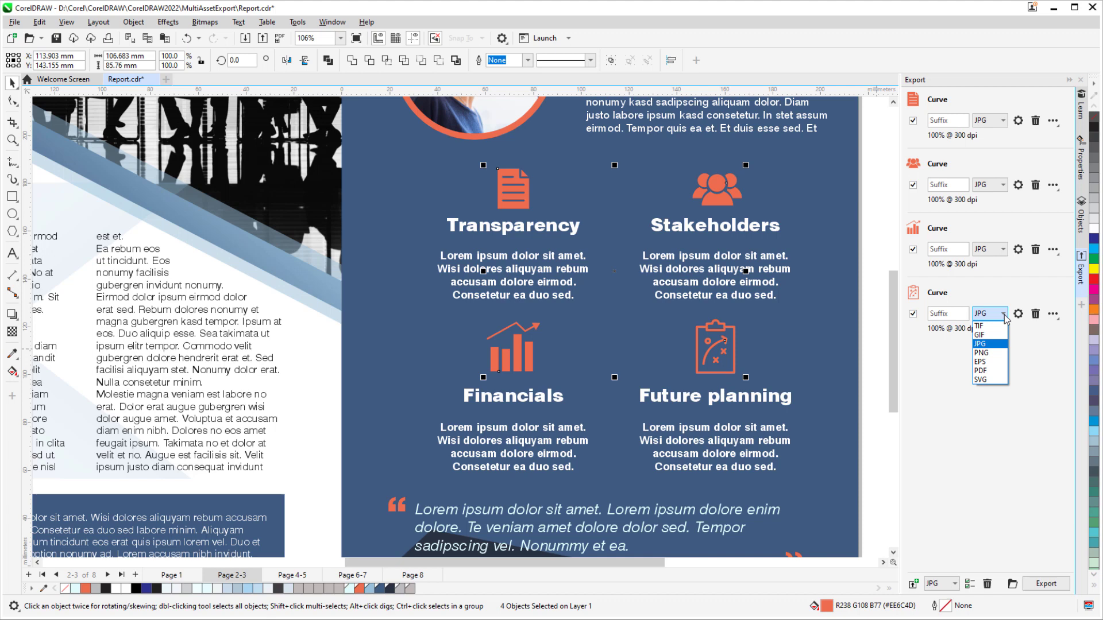
left_click(982, 343)
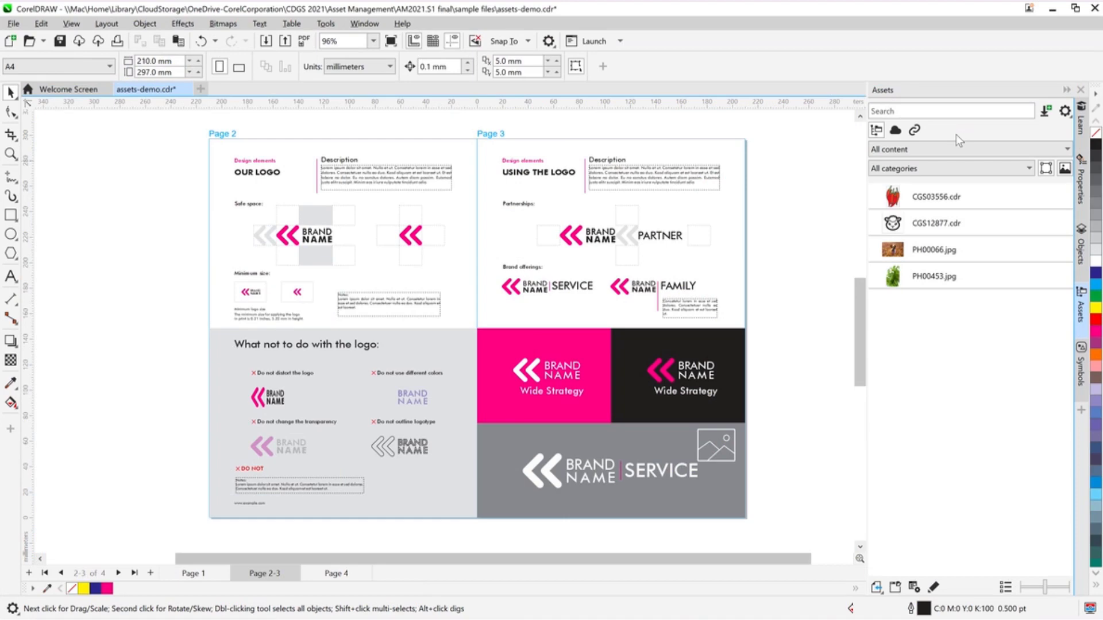
mouse_move(968, 172)
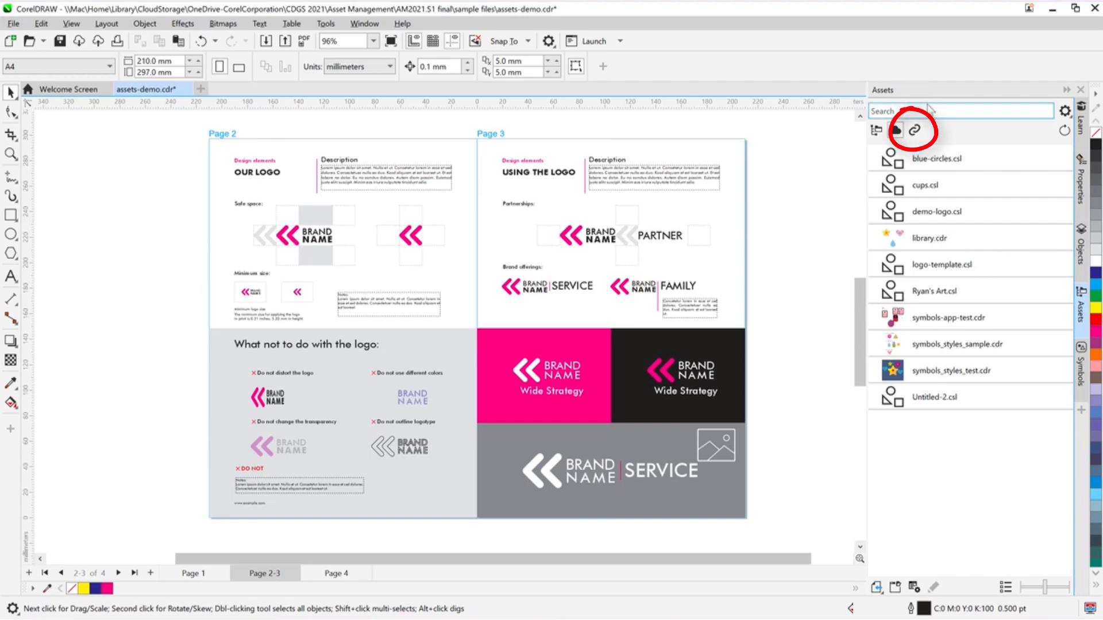
Filter assets to Linked and select demo-logo.csl under Linked Symbols
left_click(917, 129)
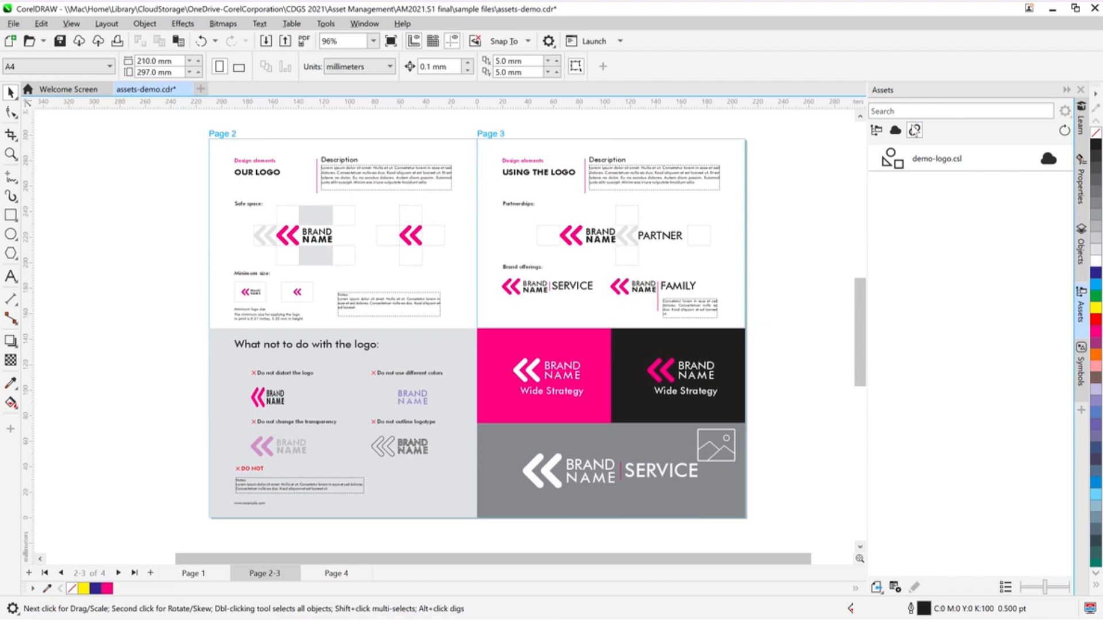
left_click(937, 158)
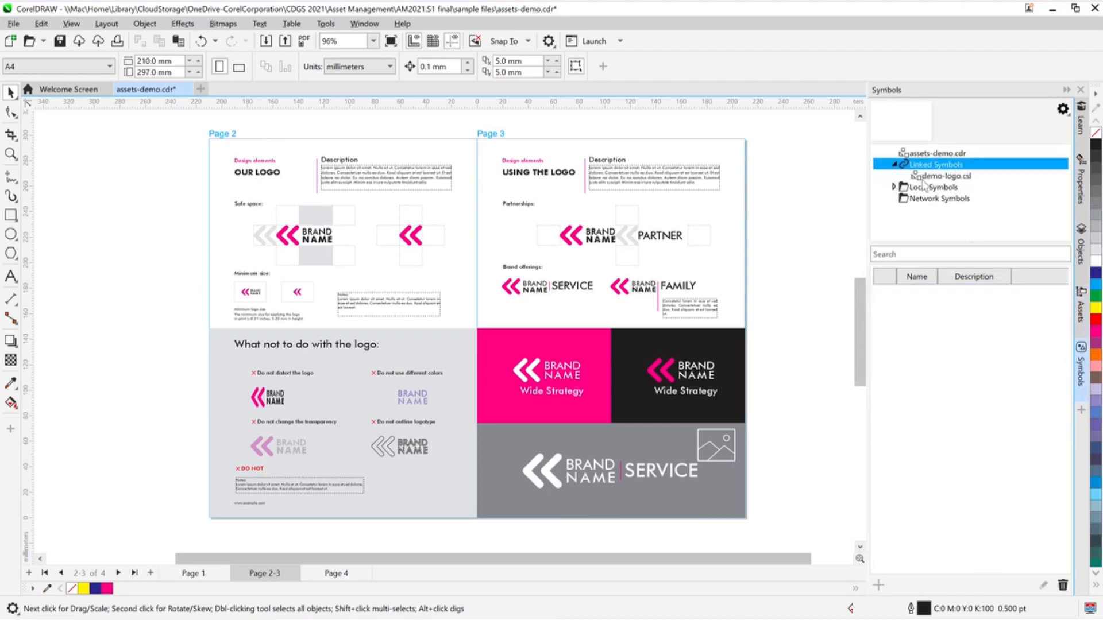
left_click(945, 176)
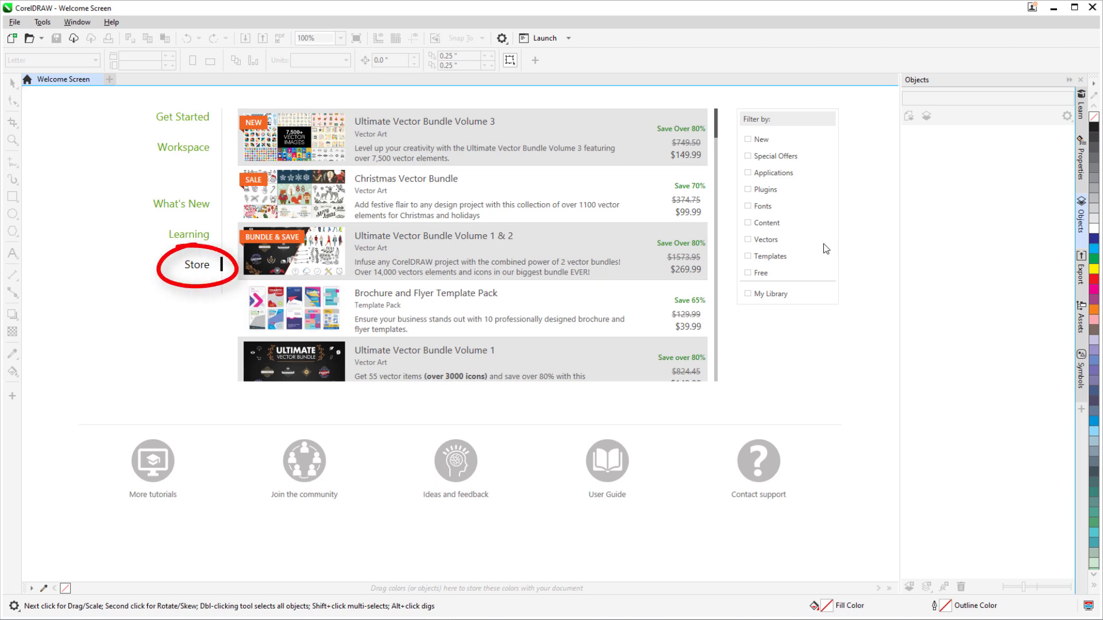
Open Get More from New From Template and tick the Templates filter
left_click(748, 256)
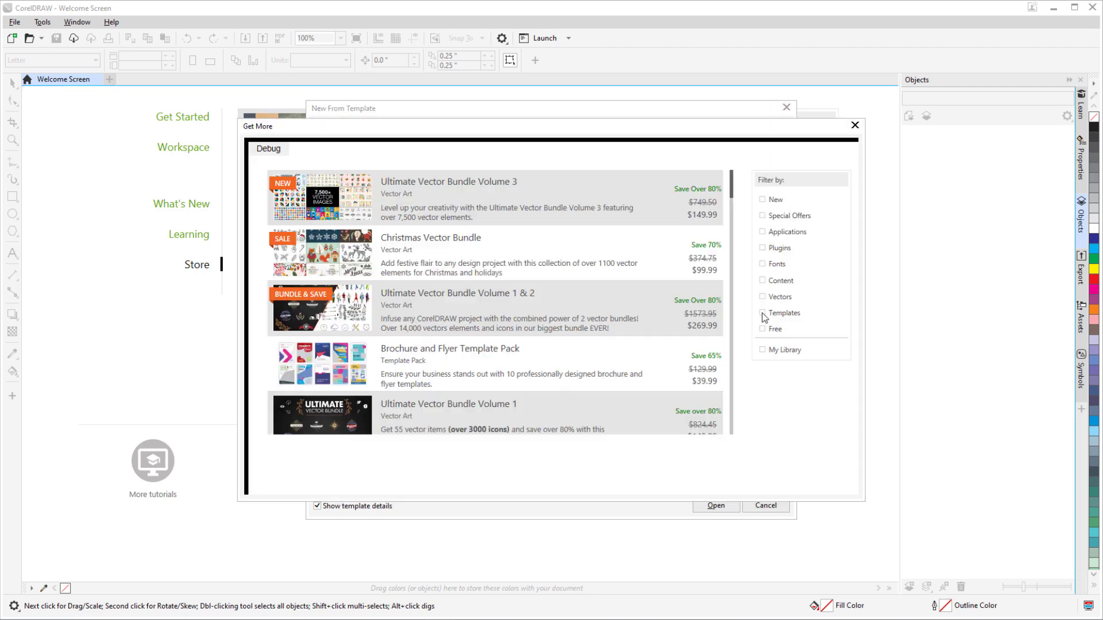
left_click(763, 313)
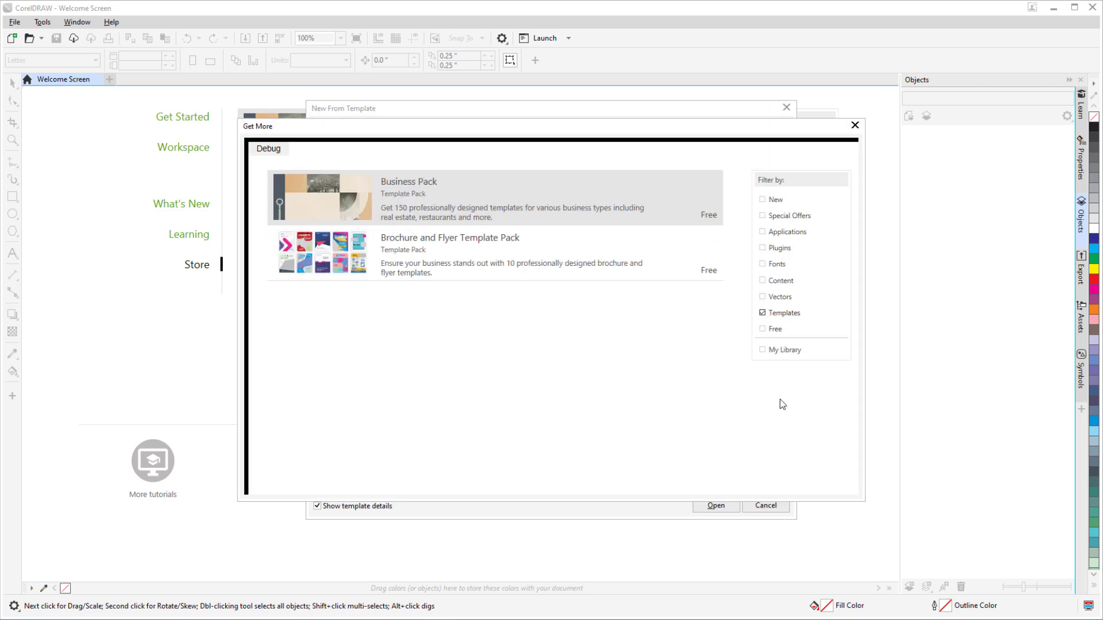